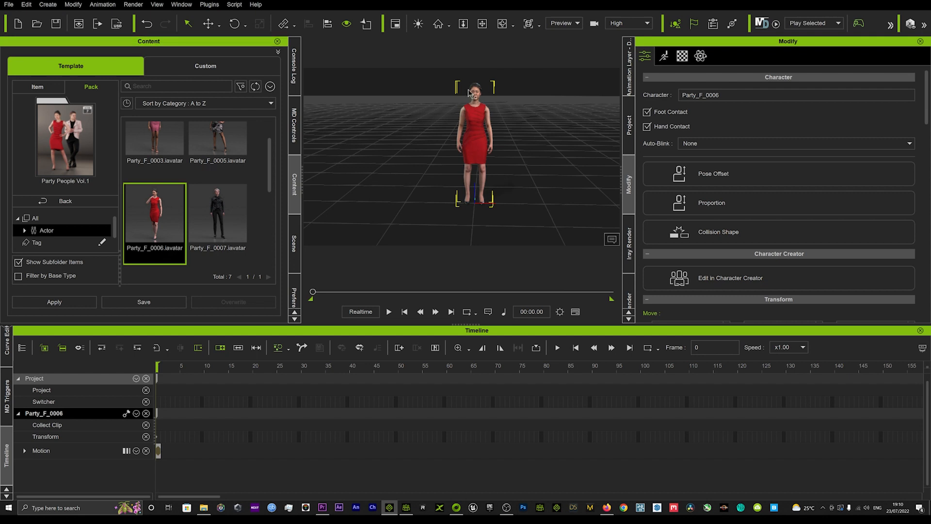
Return to the full pack list and search the content library for 'pr'.
click(473, 199)
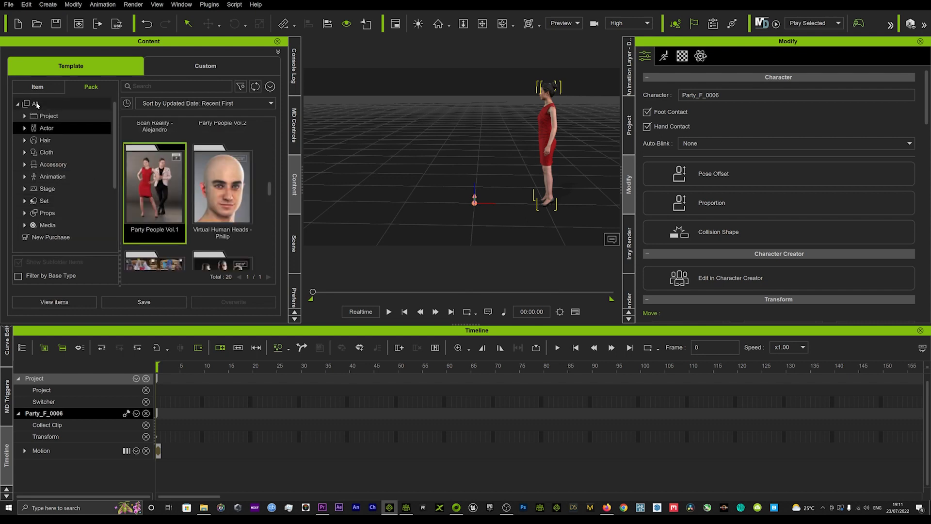
click(35, 104)
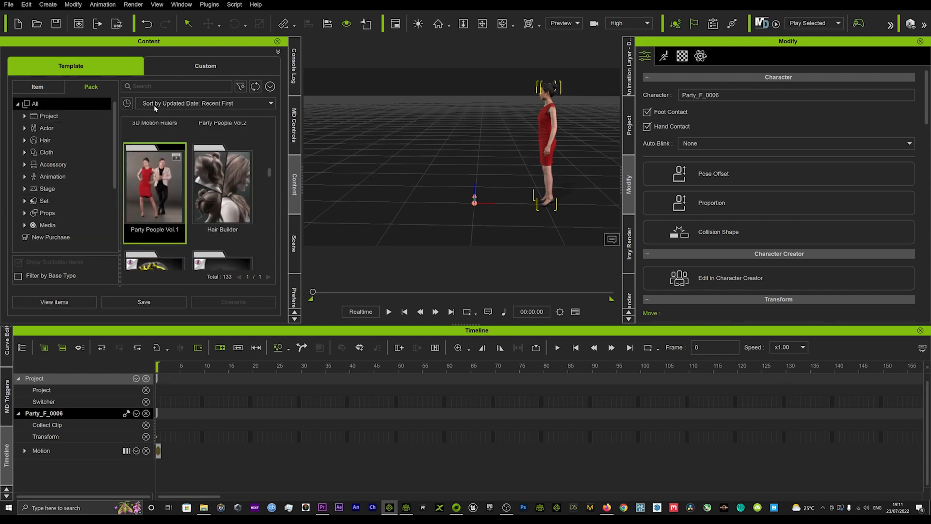
text(props)
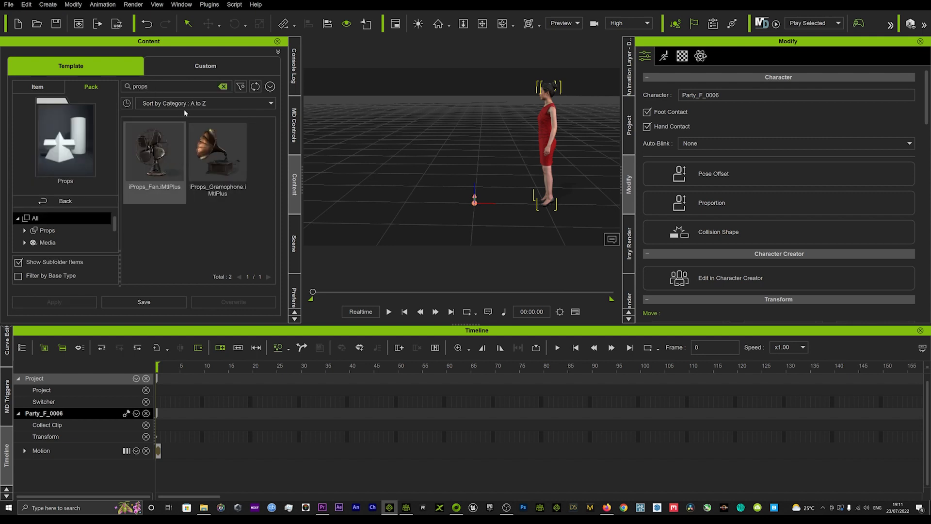
click(223, 86)
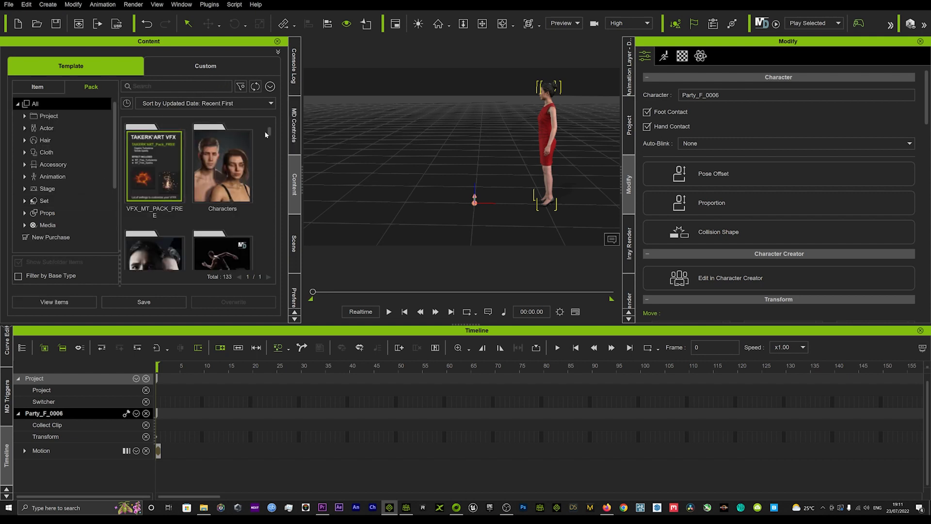
Browse into the Props template pack, return to all packs and search for 'paths'.
scroll(down, 3)
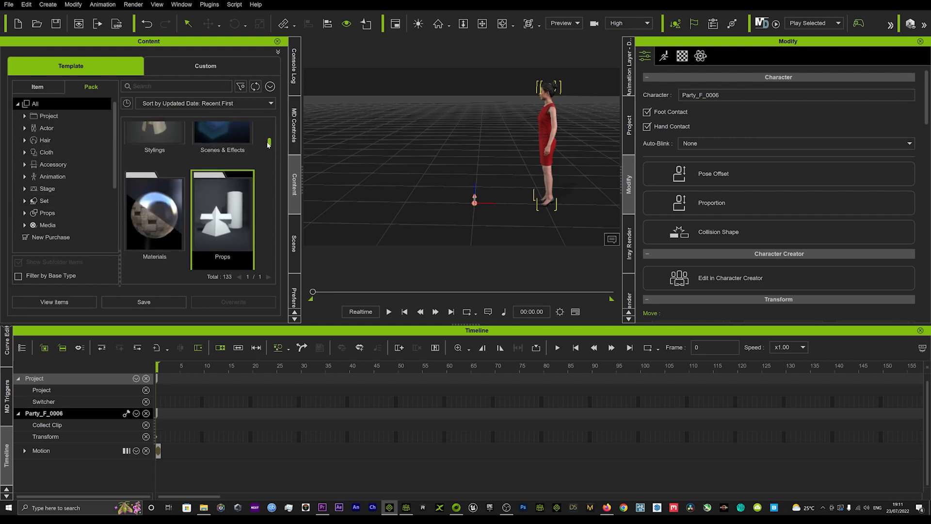
scroll(down, 3)
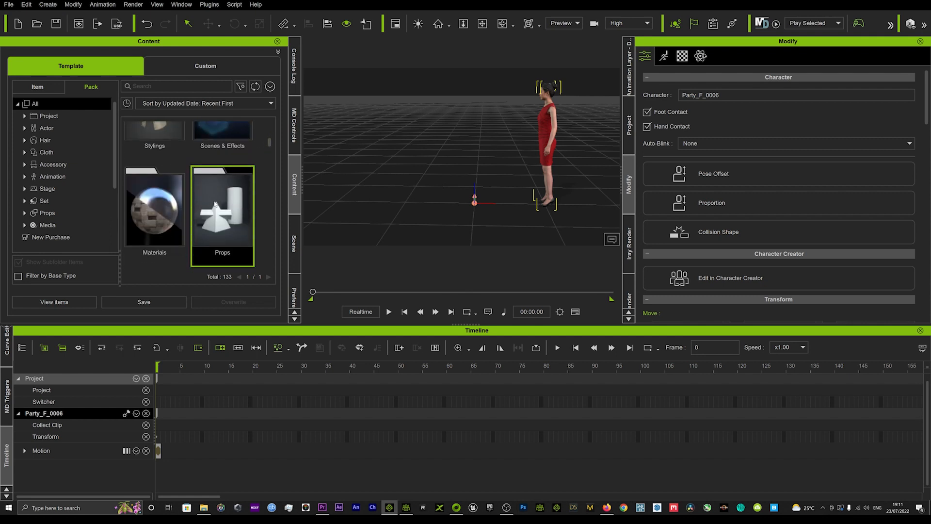
double_click(222, 211)
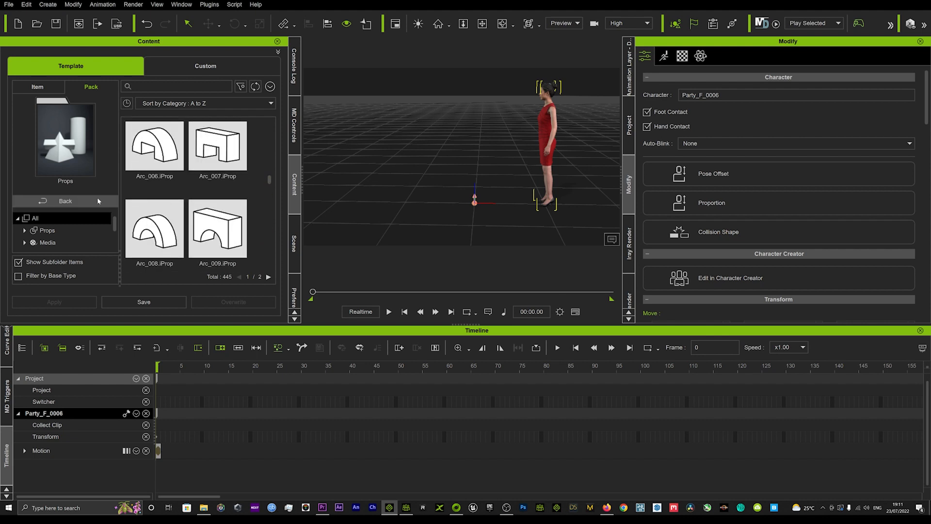
click(65, 201)
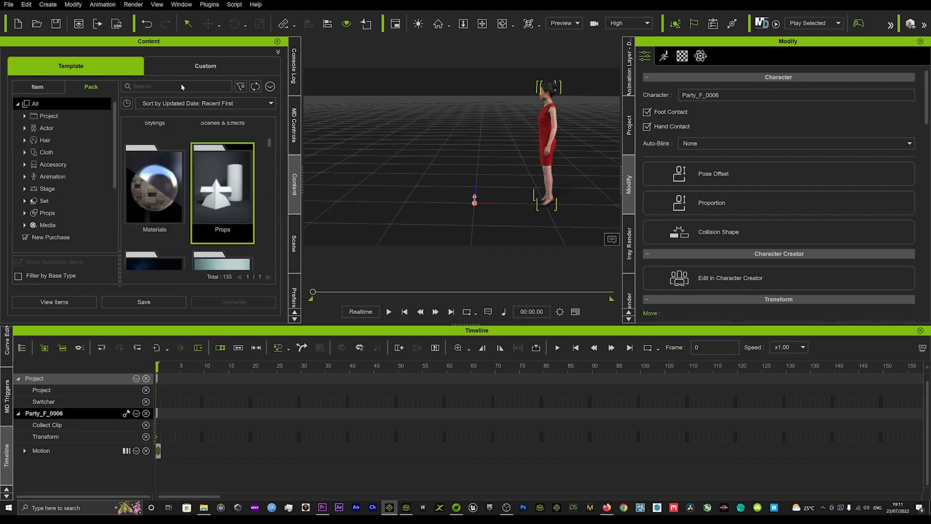
text(paths)
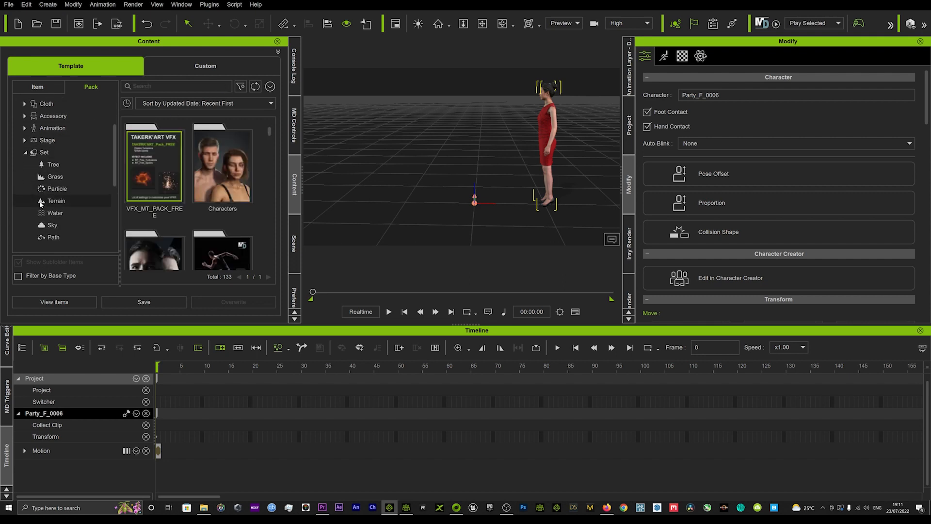
Place the Orbit03.iPath template in the scene beside the woman, dismissing the undo warning.
click(52, 208)
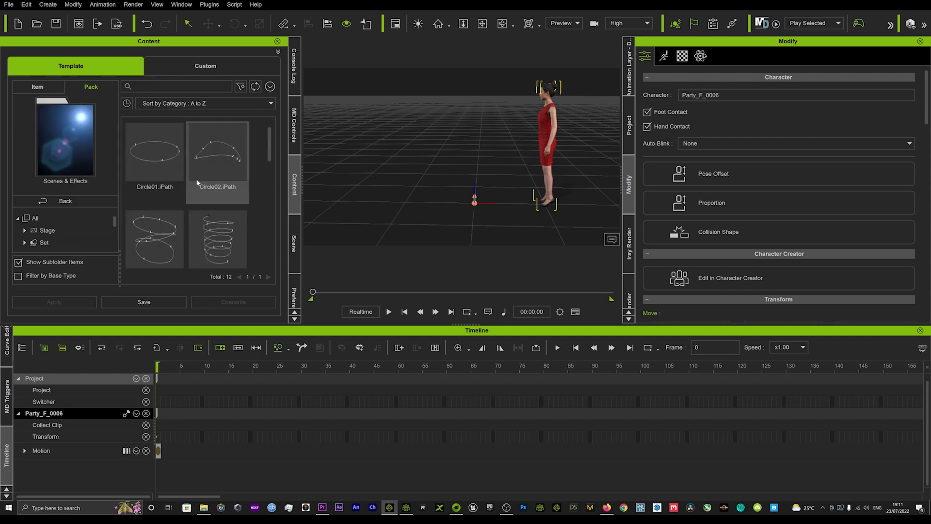
mouse_move(205, 197)
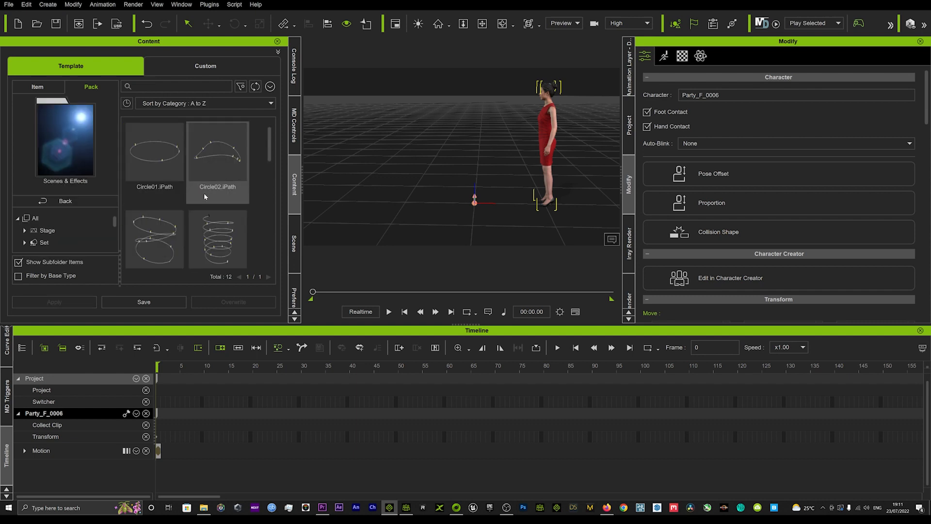
scroll(down, 3)
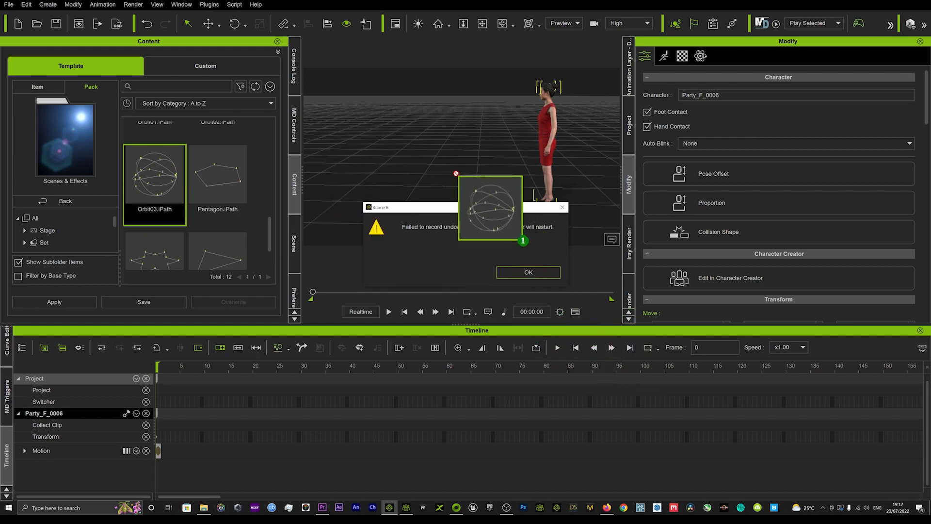
click(527, 272)
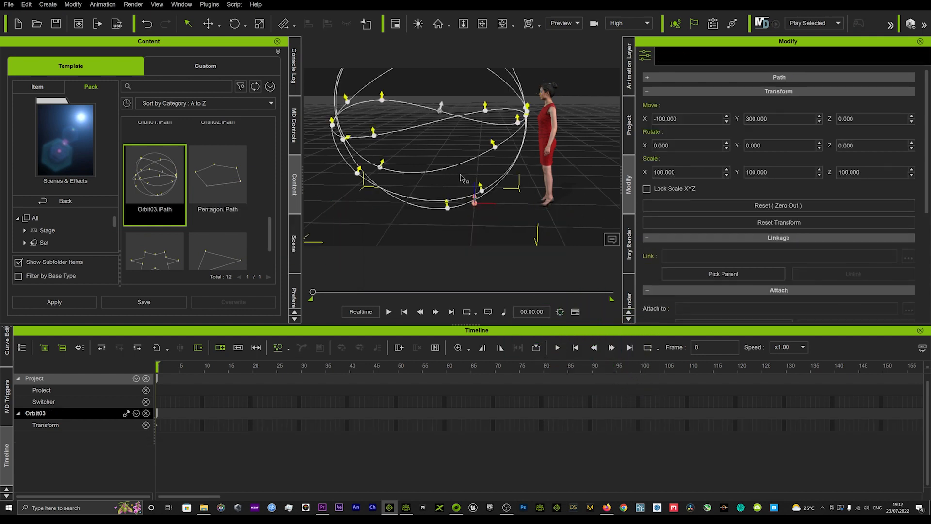
mouse_move(445, 184)
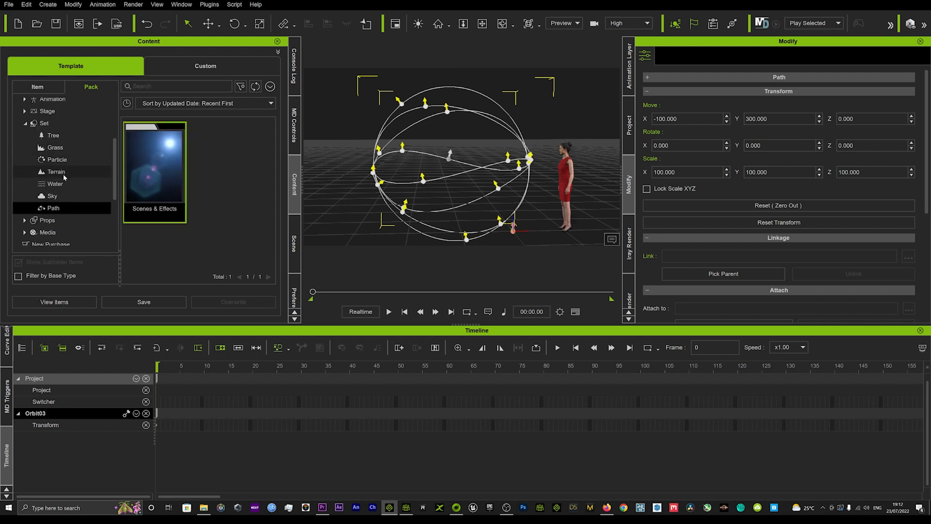
Add the Cast Ice Ball particle effect from PopcornFX Library 40 near the orbit path.
click(56, 159)
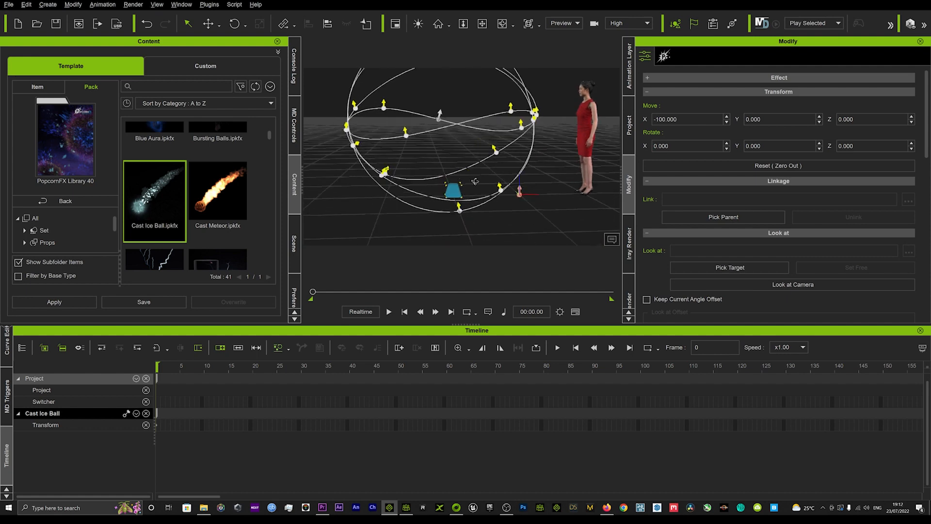
right_click(452, 191)
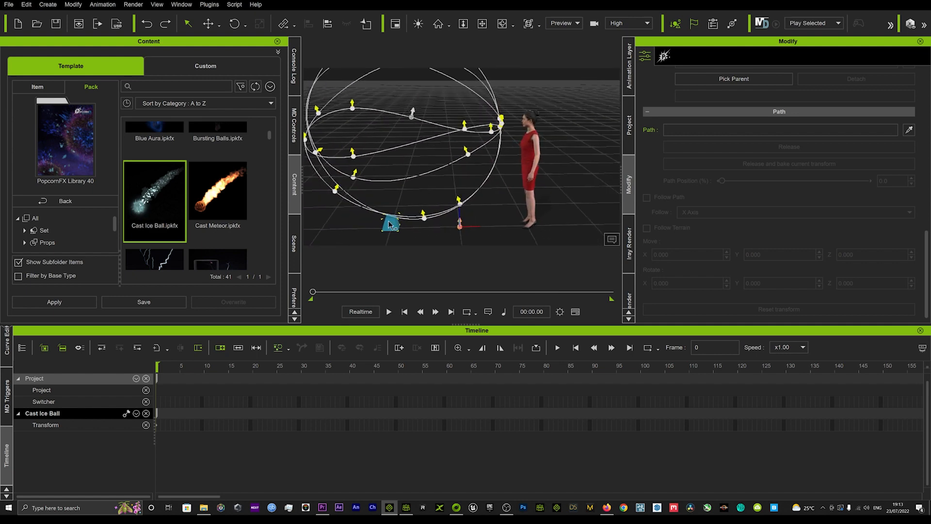
Attach the Cast Ice Ball effect to the Orbit03 path and set it at the path start.
right_click(390, 224)
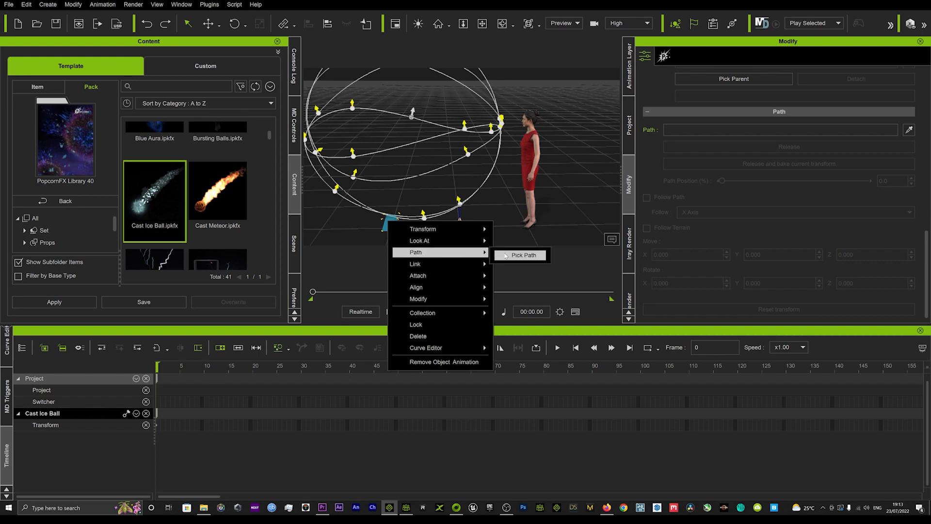
click(523, 255)
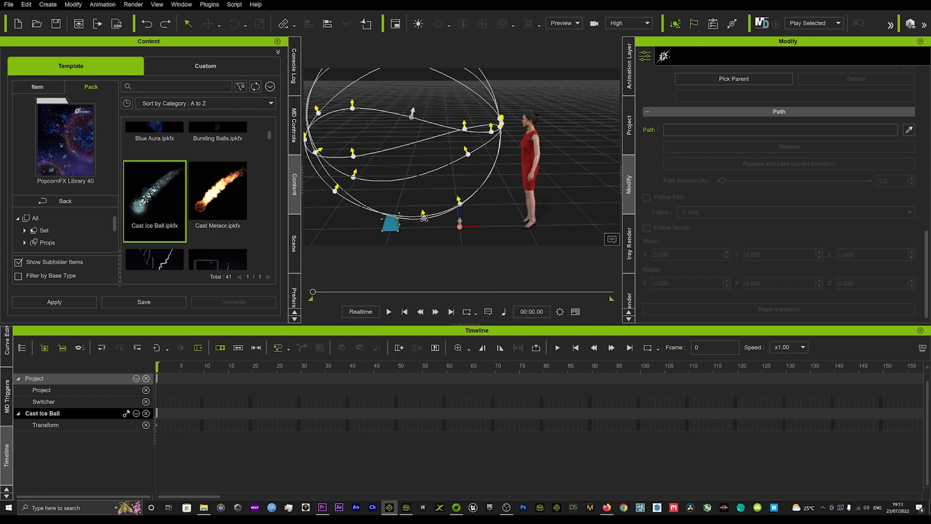
drag(722, 180, 776, 181)
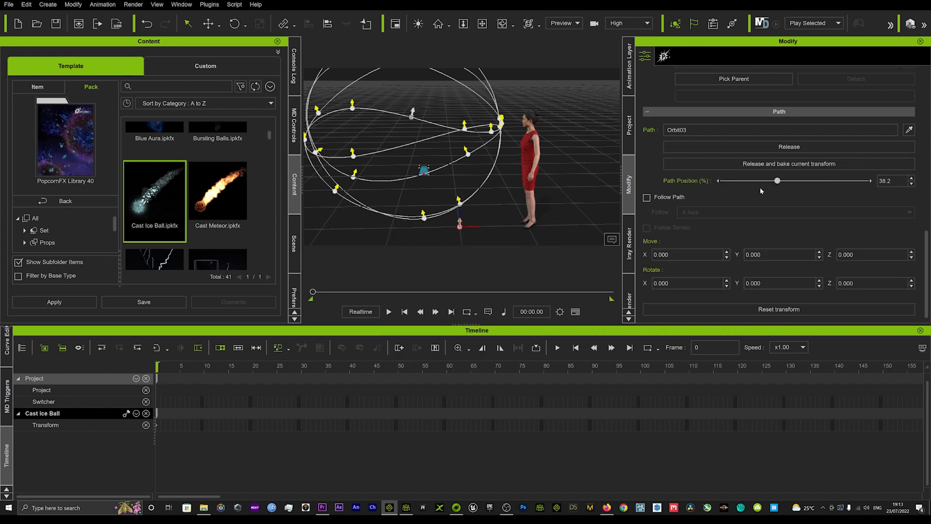
drag(777, 181, 720, 180)
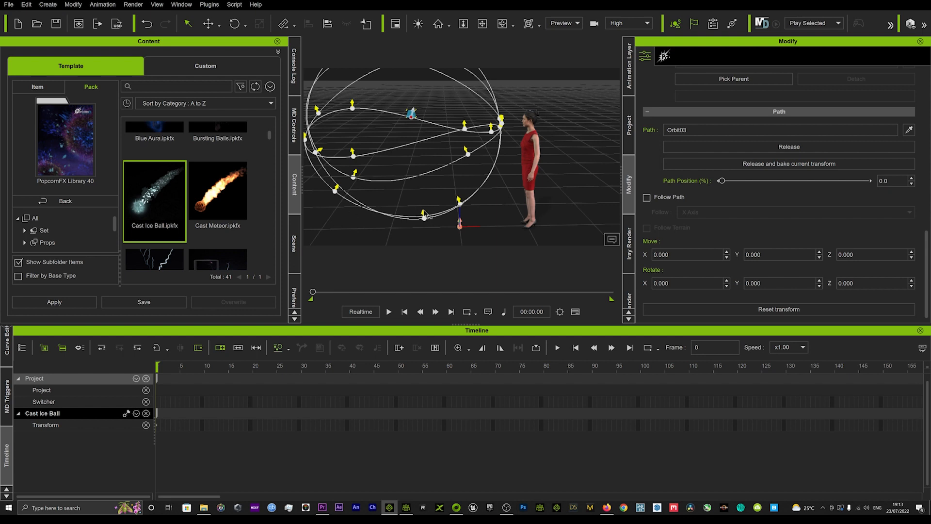
mouse_move(365, 175)
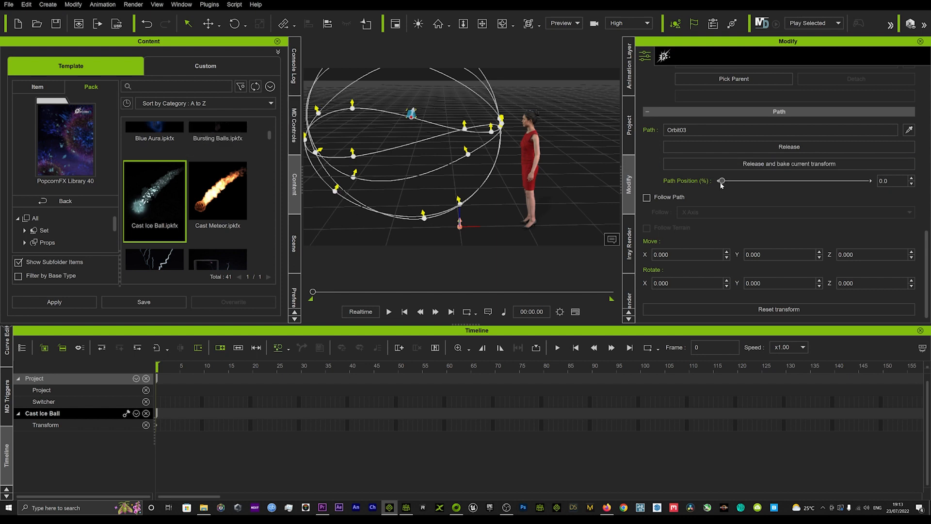
Test the path position slider, key position 0 at frame 0 and move to the late frame for the end key.
drag(721, 180, 792, 180)
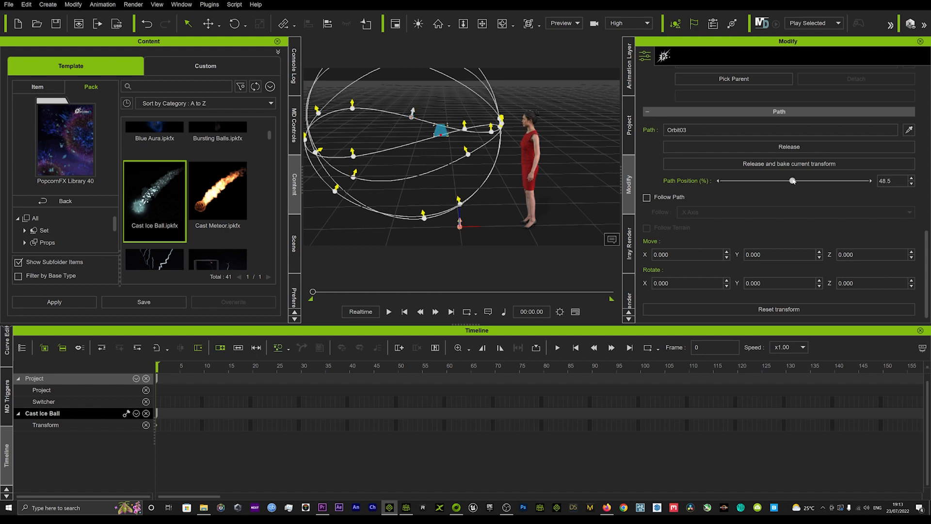
drag(792, 180, 719, 180)
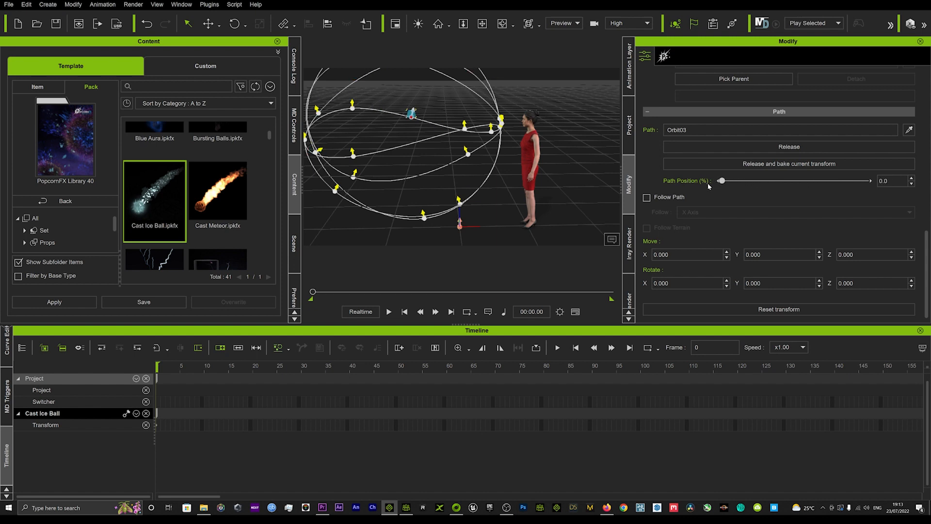
mouse_move(534, 190)
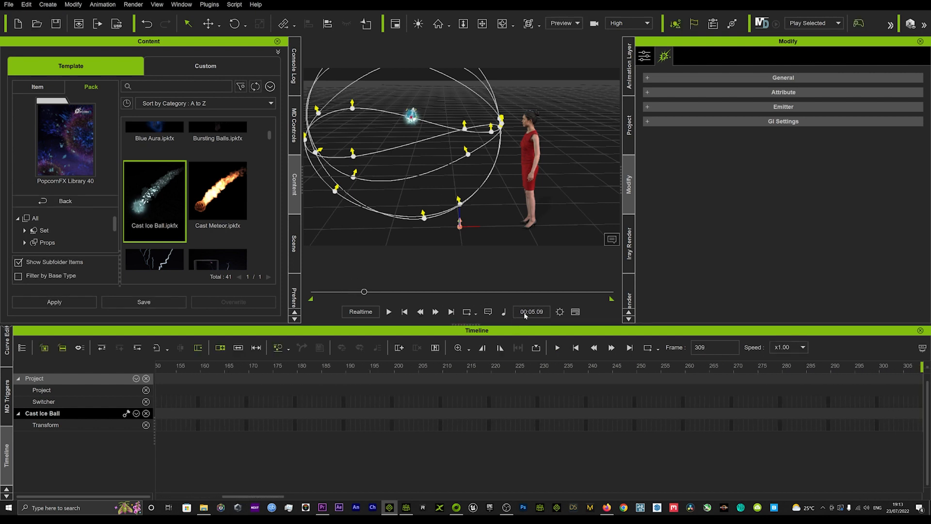
mouse_move(644, 71)
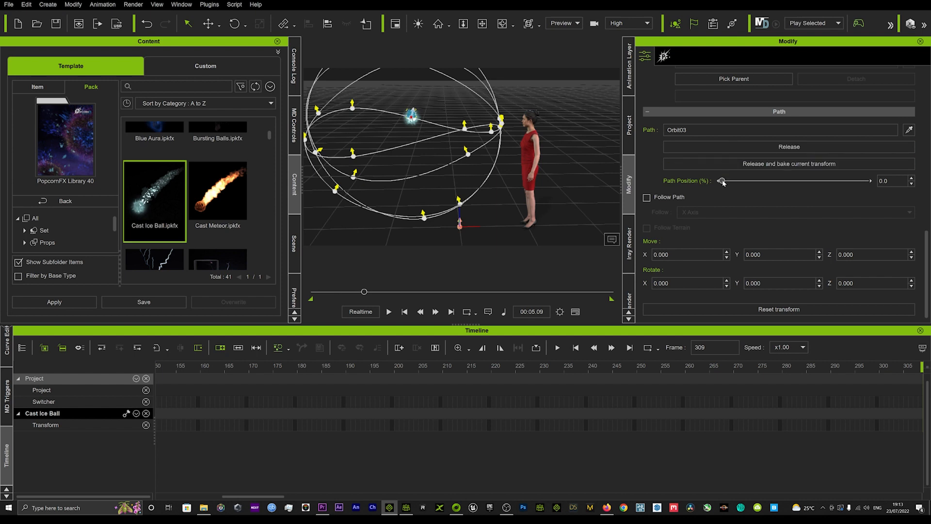
drag(721, 181, 867, 181)
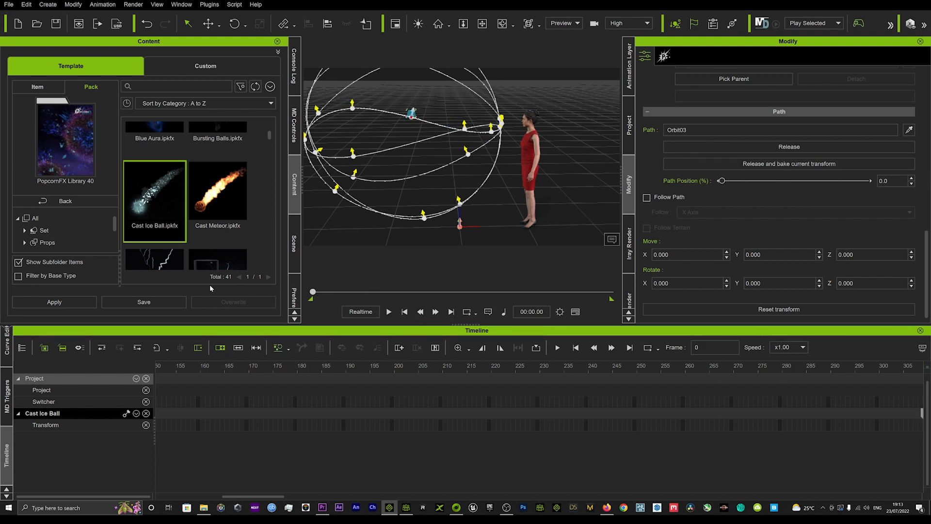
click(388, 311)
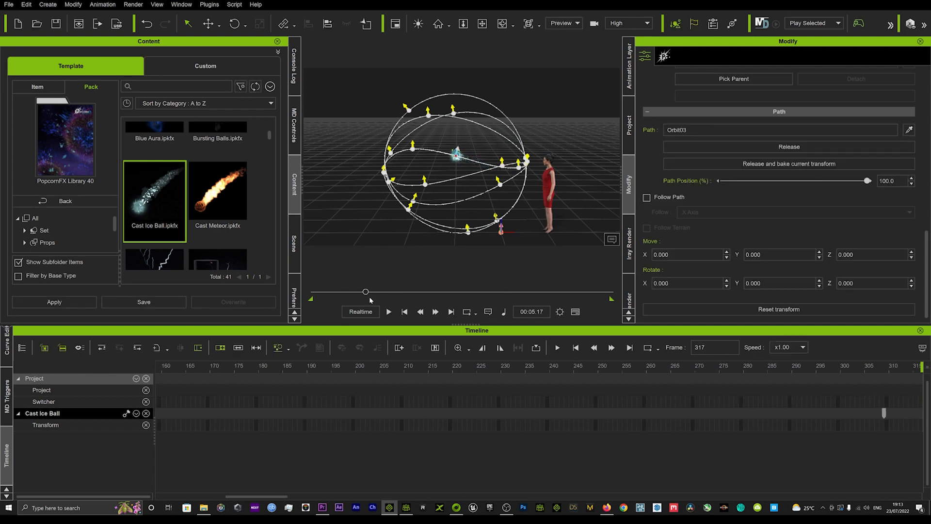
Delete the Cast Ice Ball effect and Orbit03 path from the Scene list.
click(293, 243)
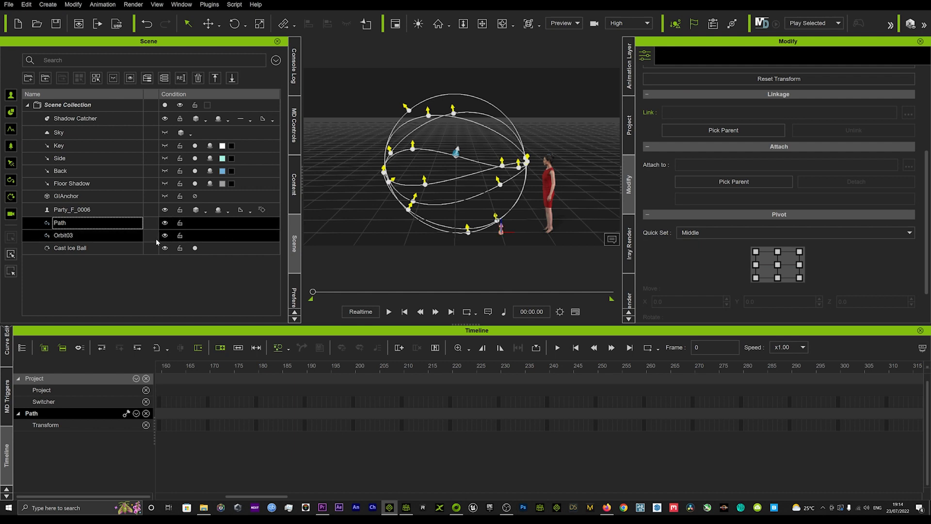
click(63, 235)
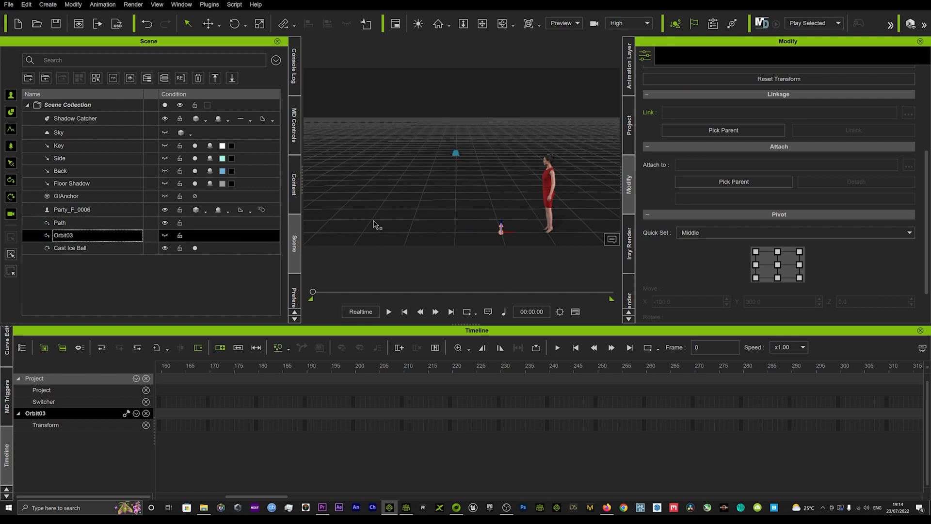
click(70, 248)
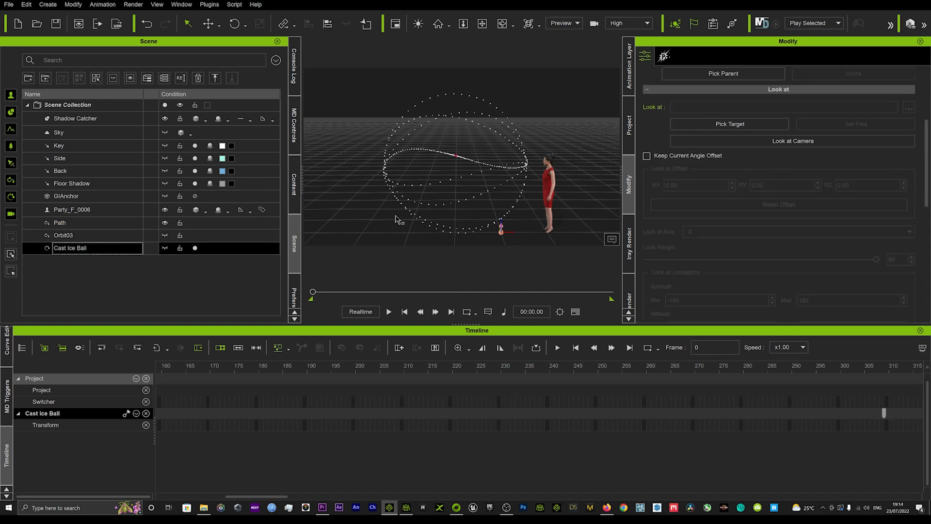
mouse_move(366, 244)
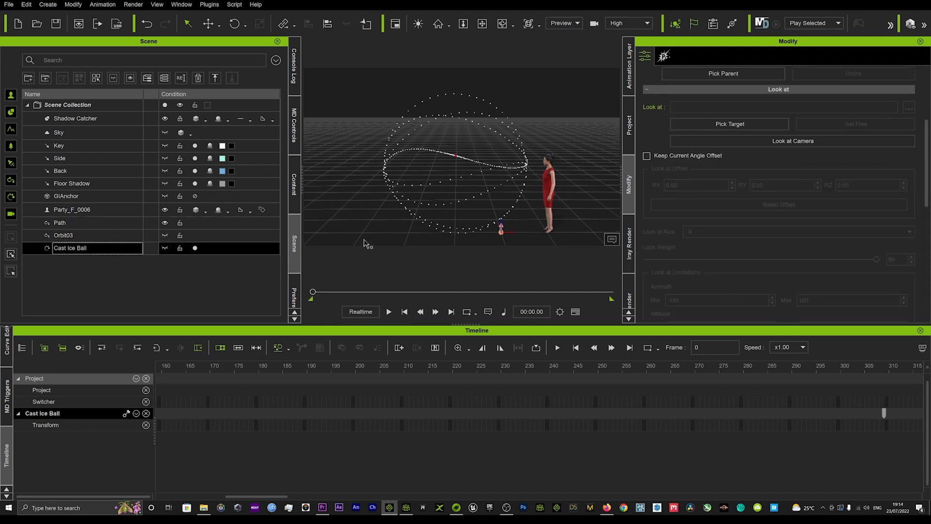
click(388, 312)
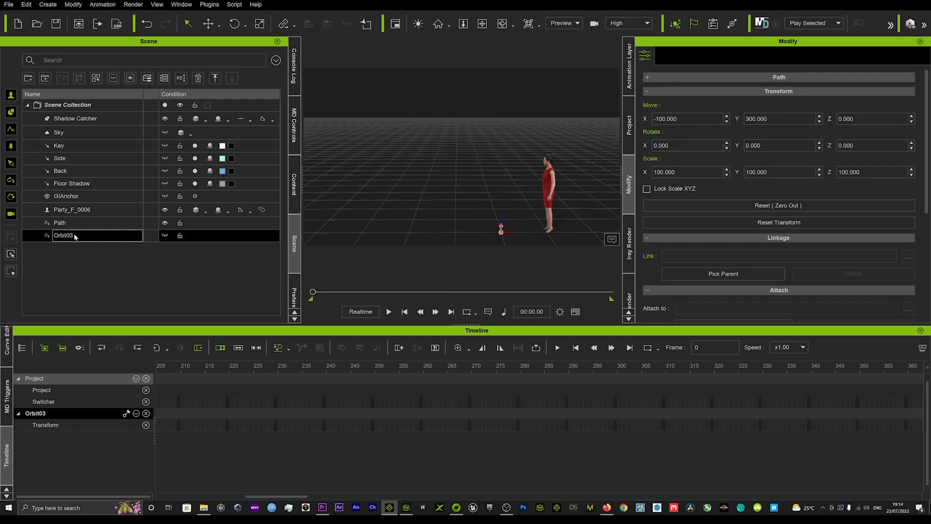
click(60, 222)
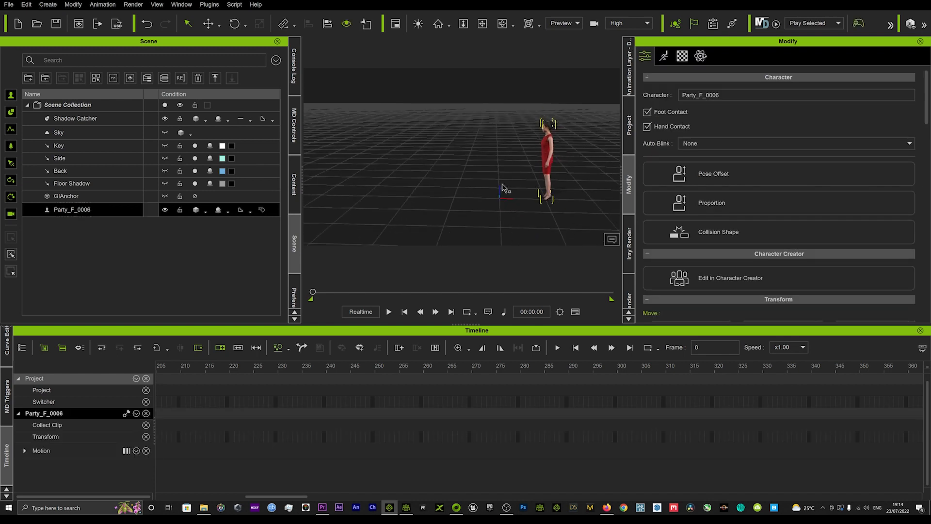
Draw a new winding multi-point Path across the floor ending near the character.
click(47, 5)
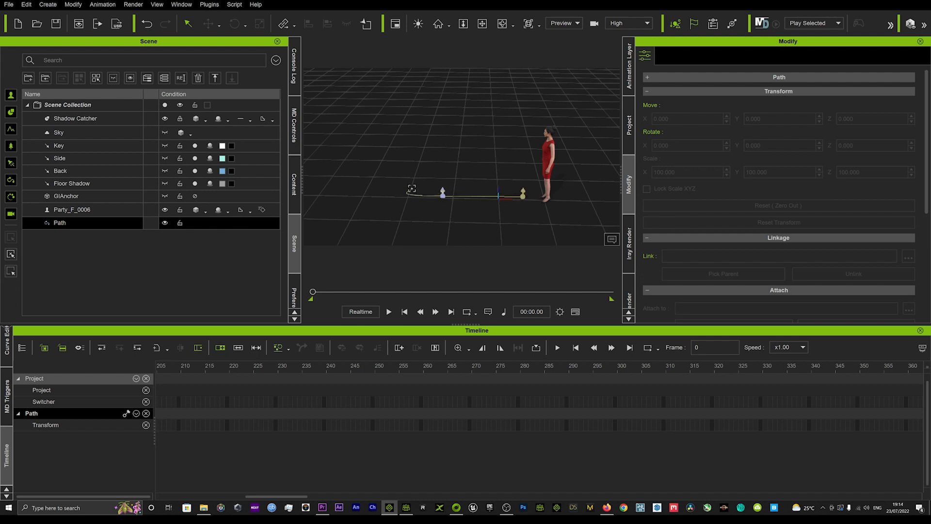
drag(409, 190, 410, 153)
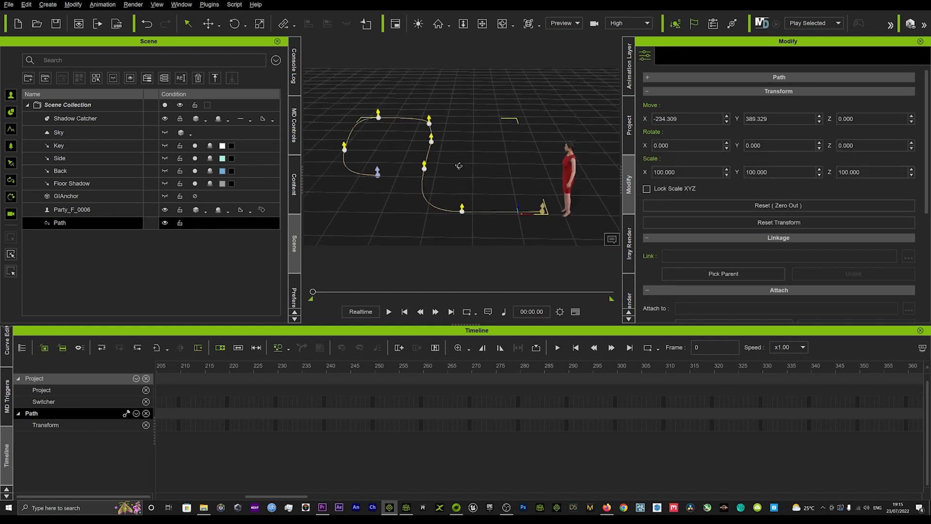
Attach Party_F_0006 to the new Path, scrub her along it and return Path Position to 0.
click(72, 209)
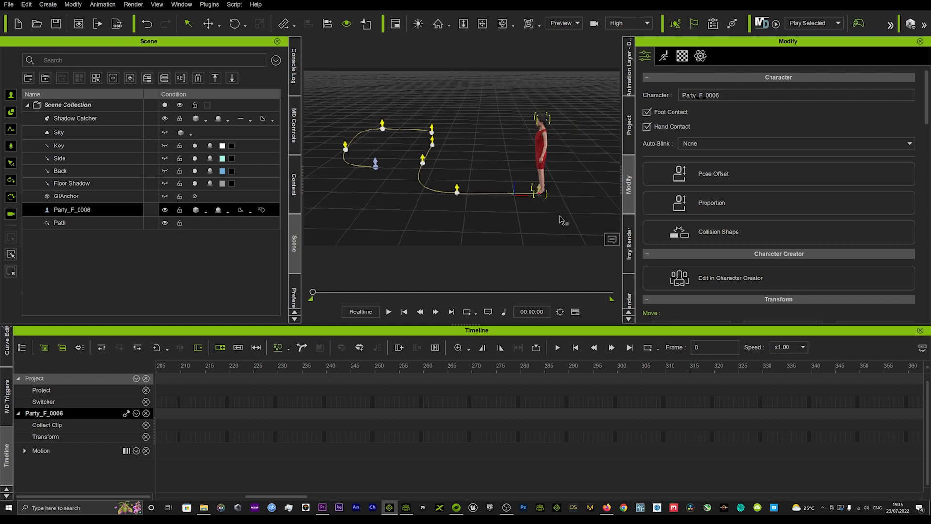
scroll(down, 3)
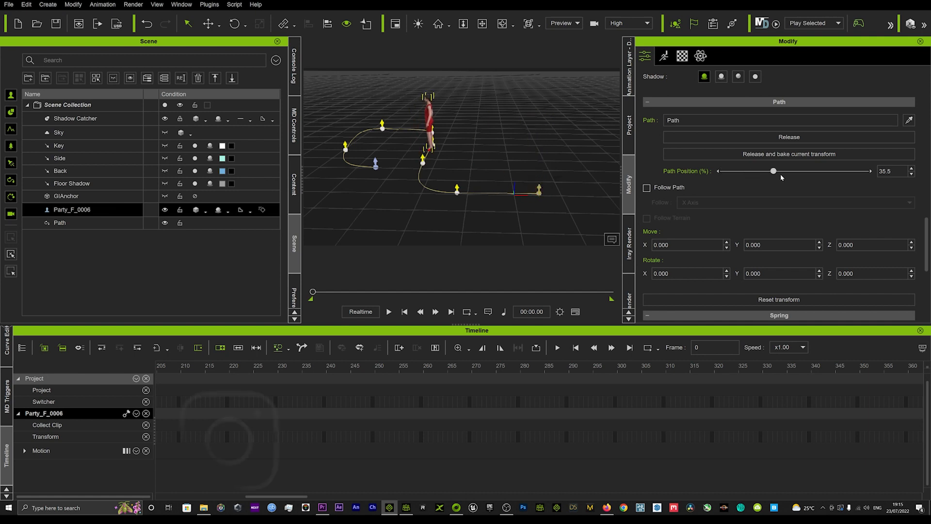
drag(772, 170, 867, 171)
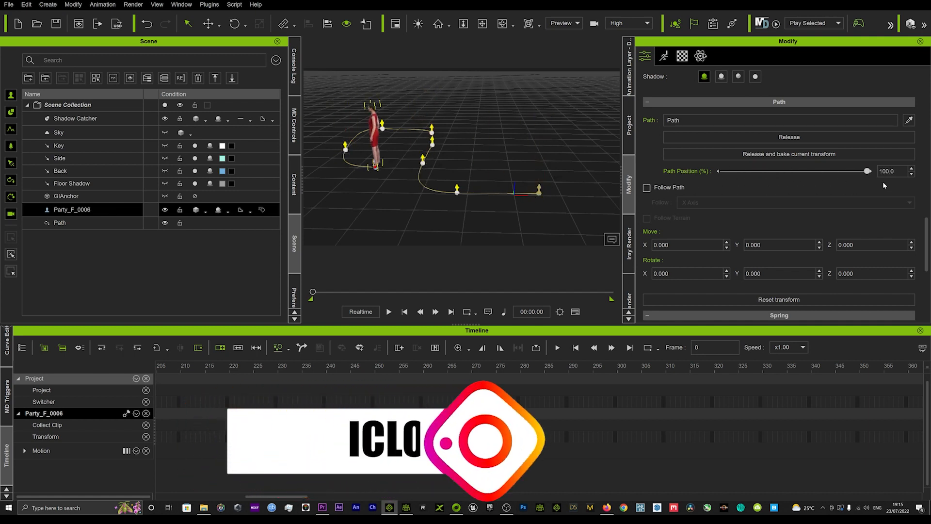
drag(866, 171, 726, 171)
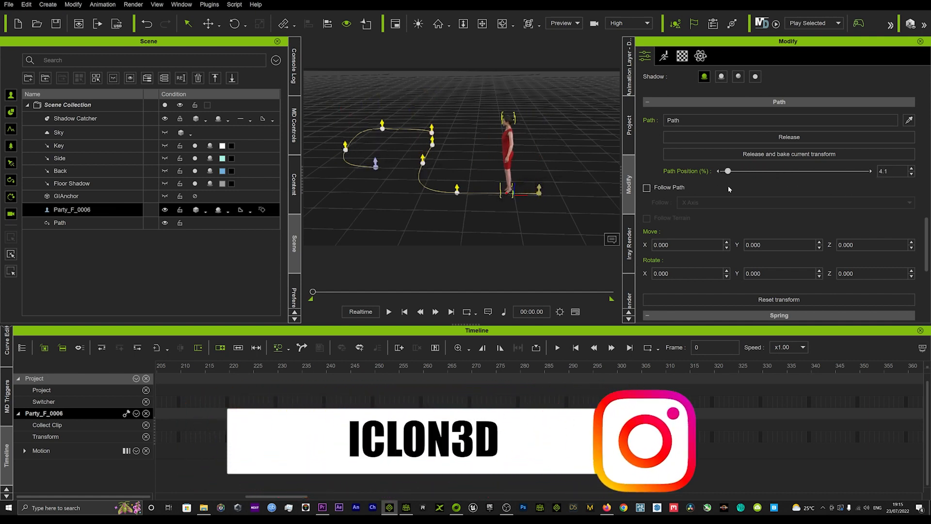
drag(728, 171, 757, 170)
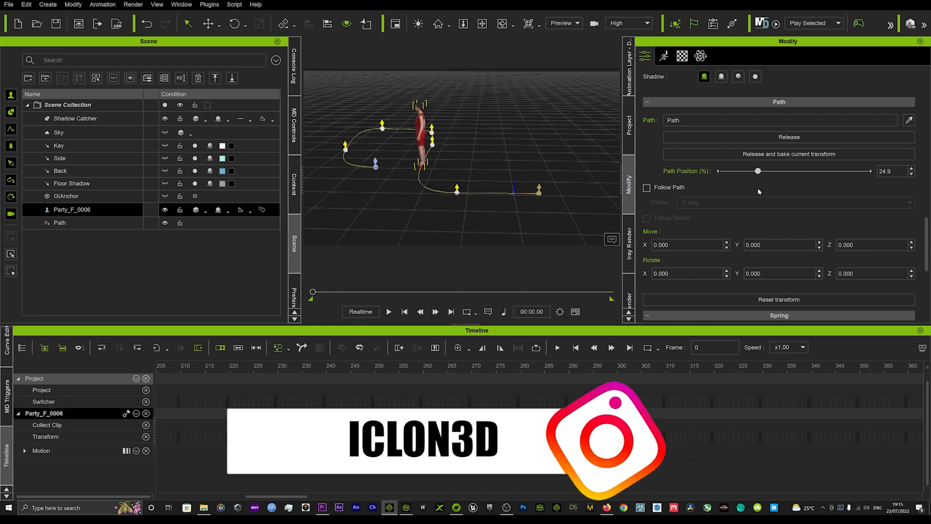
drag(757, 171, 721, 171)
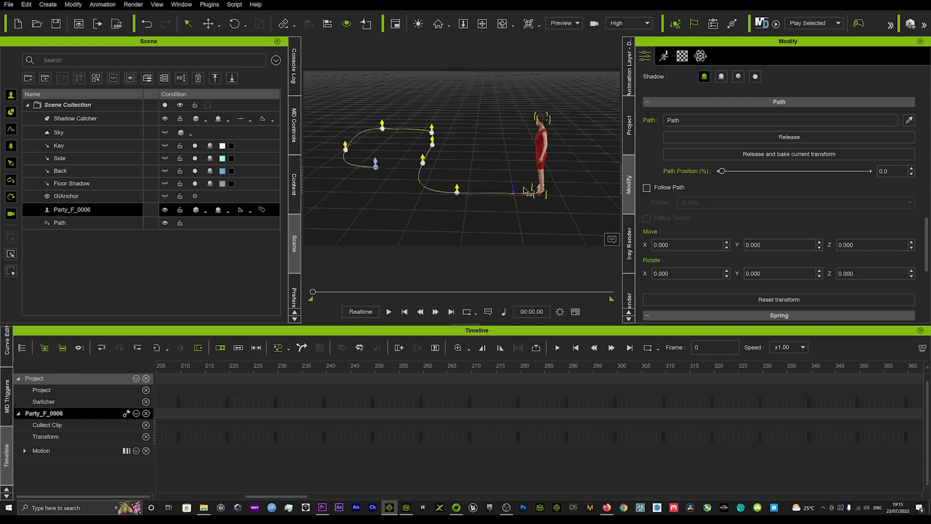
mouse_move(552, 149)
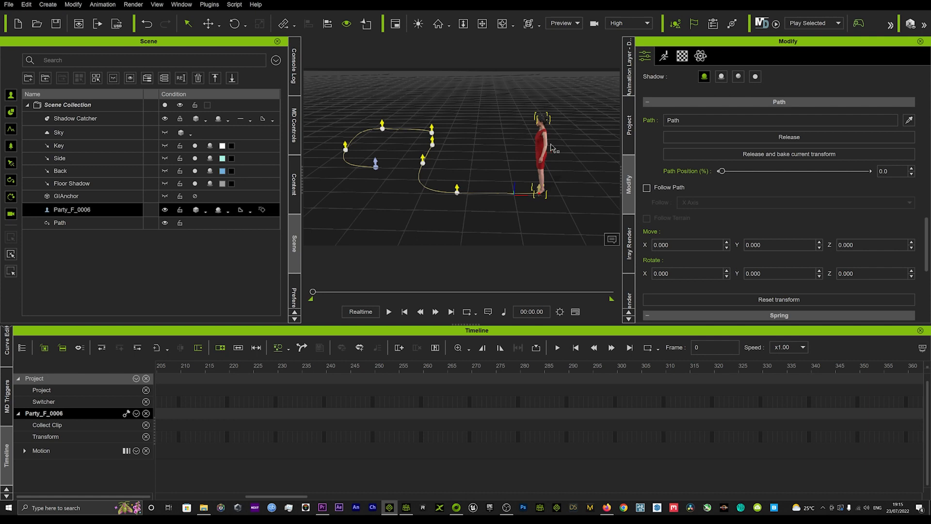
click(388, 312)
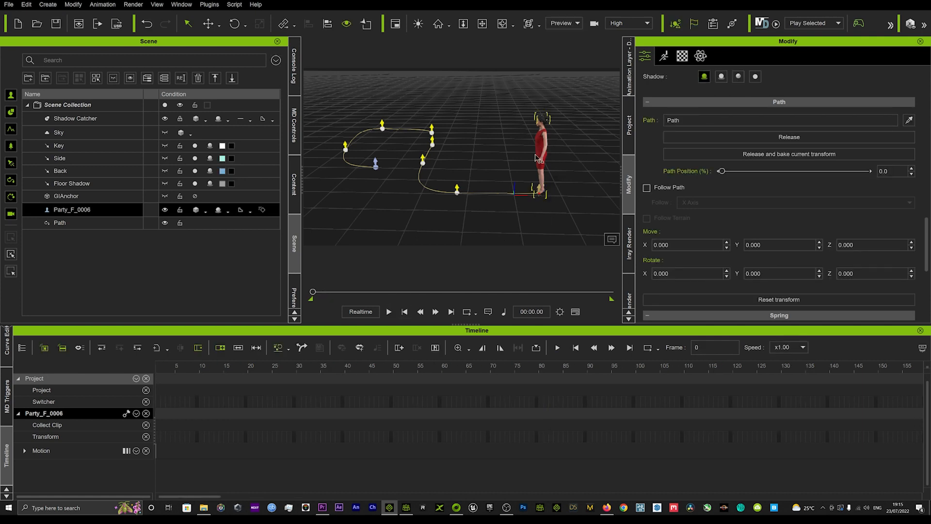
Record a 02_Cute walk clip of about 580 frames with Motion Puppet's Move presets.
click(664, 56)
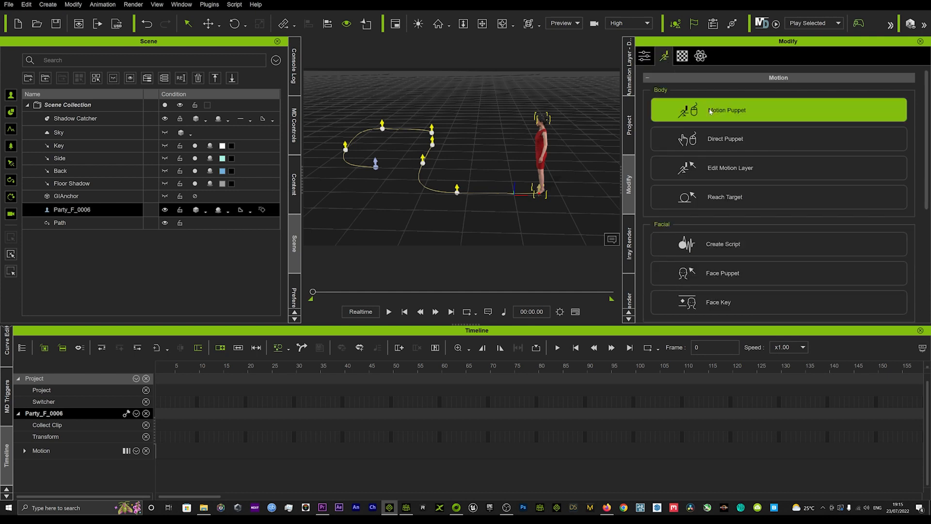
click(727, 110)
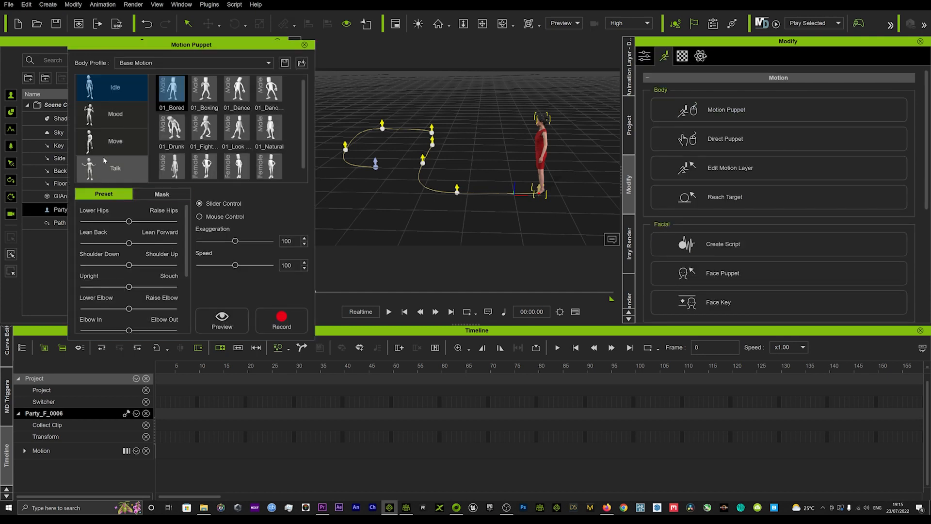
click(114, 140)
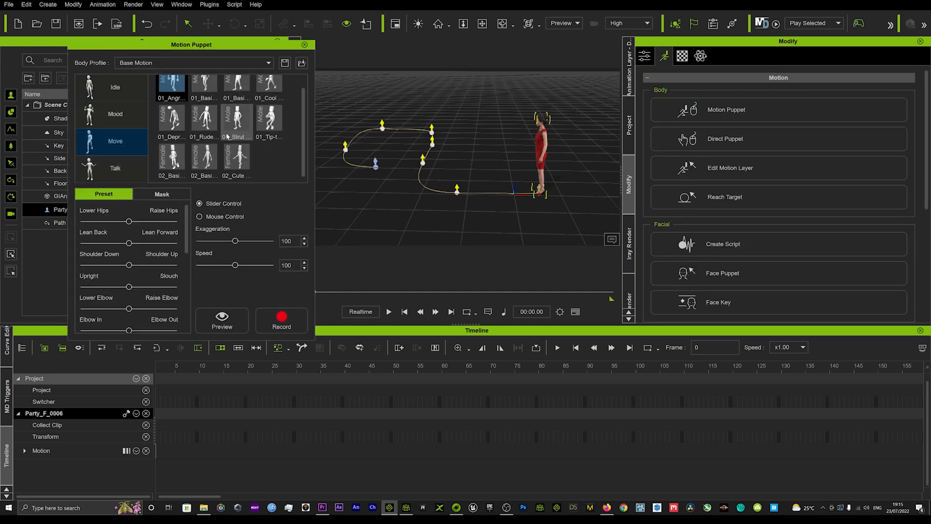
click(237, 160)
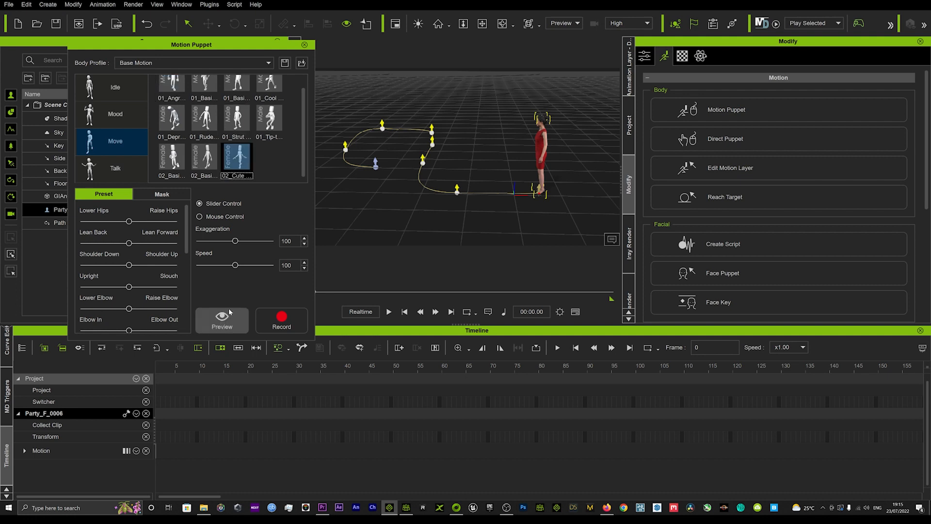
click(222, 319)
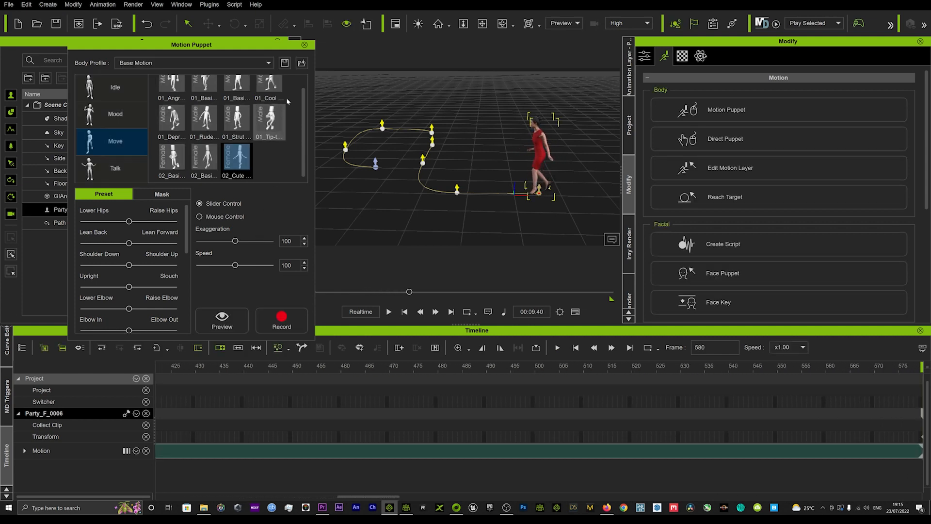
click(306, 44)
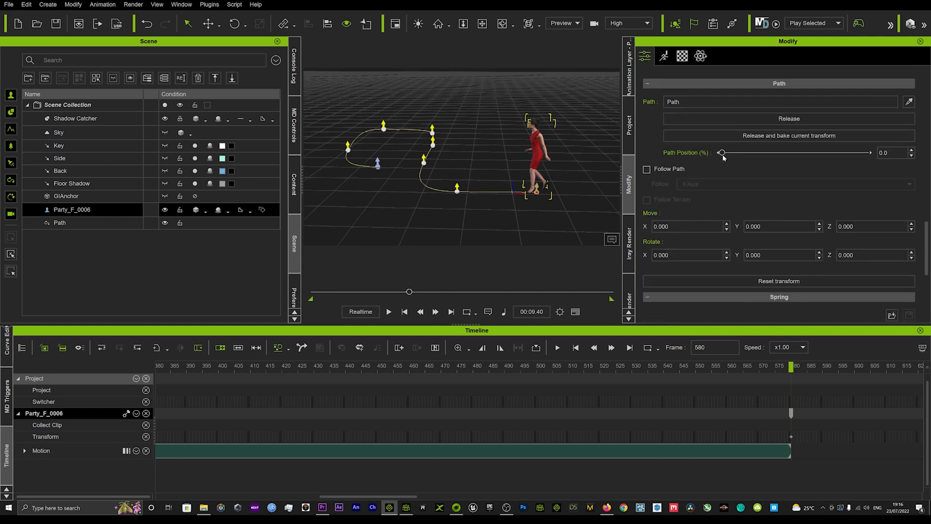
Scrub the timeline through the walk to check the character's travel along the path.
drag(722, 152, 866, 152)
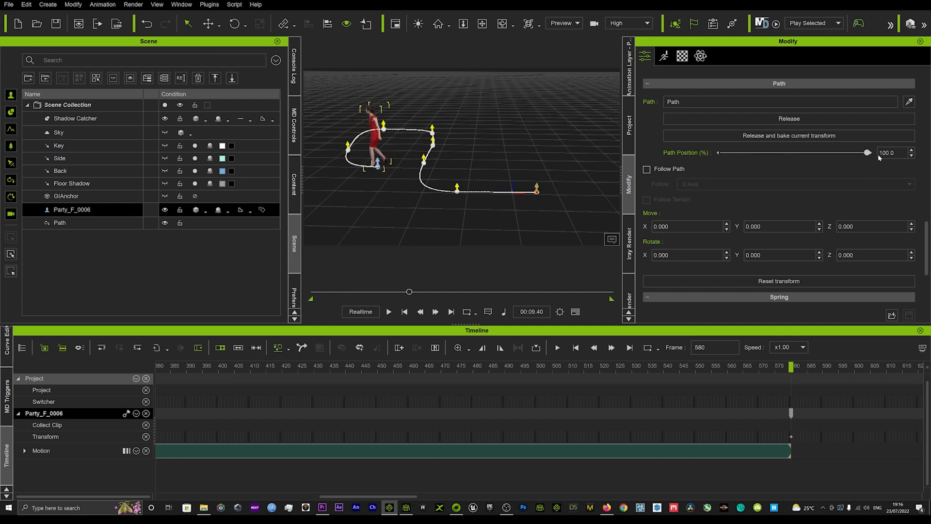
mouse_move(551, 375)
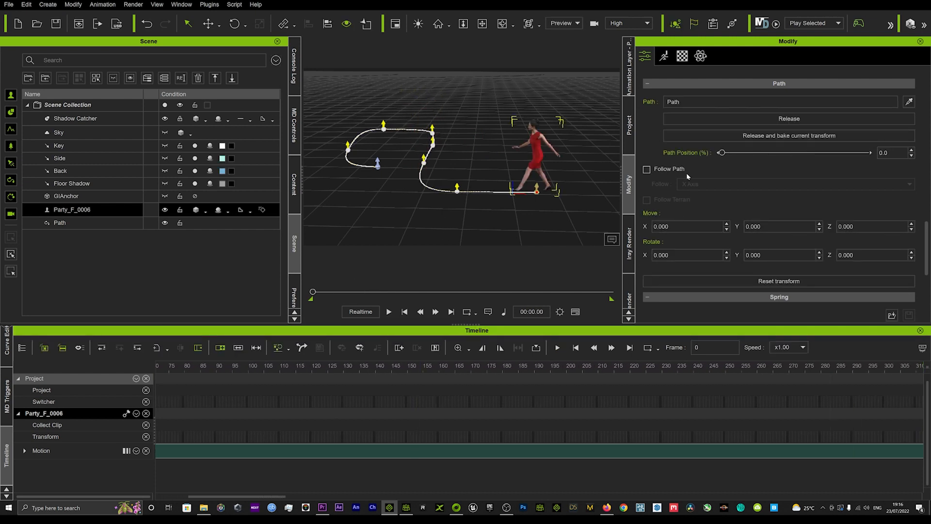
Enable Follow Path with the -Y Axis facing and scrub partway along the walk to verify.
click(647, 169)
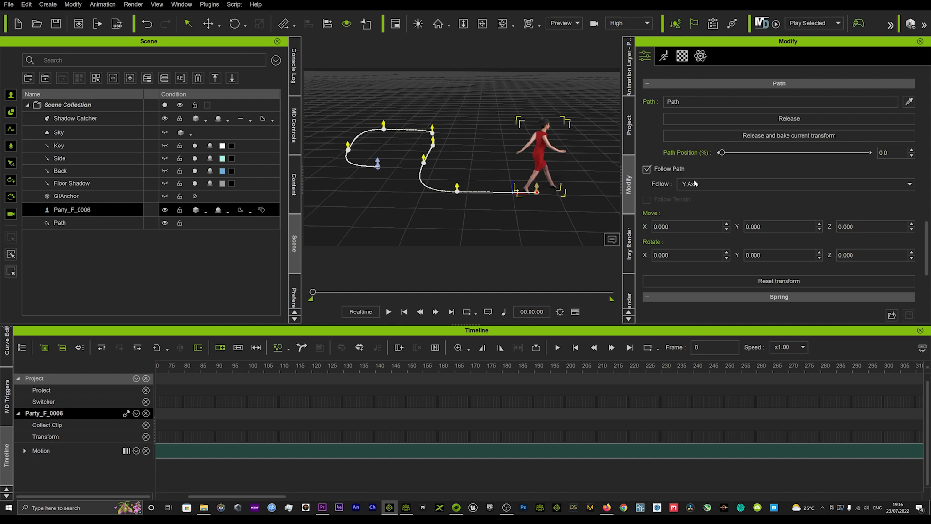
click(794, 183)
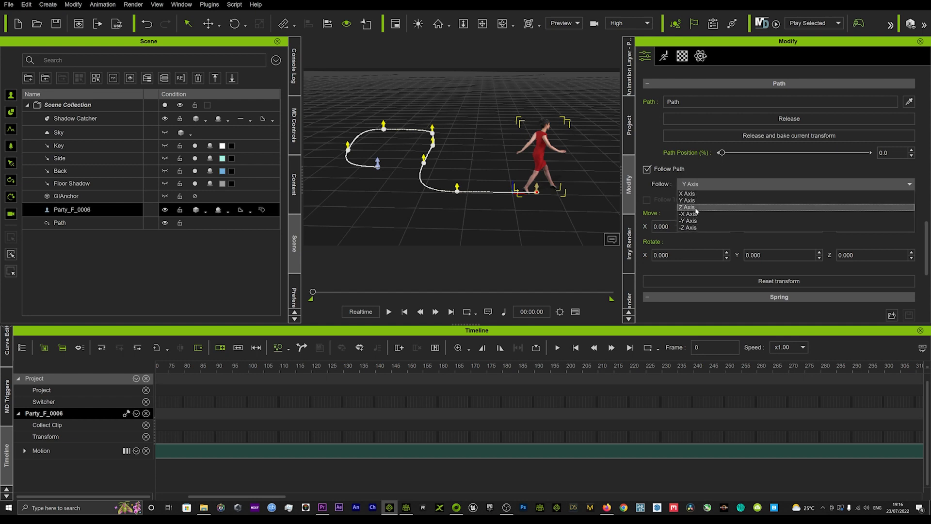
click(688, 220)
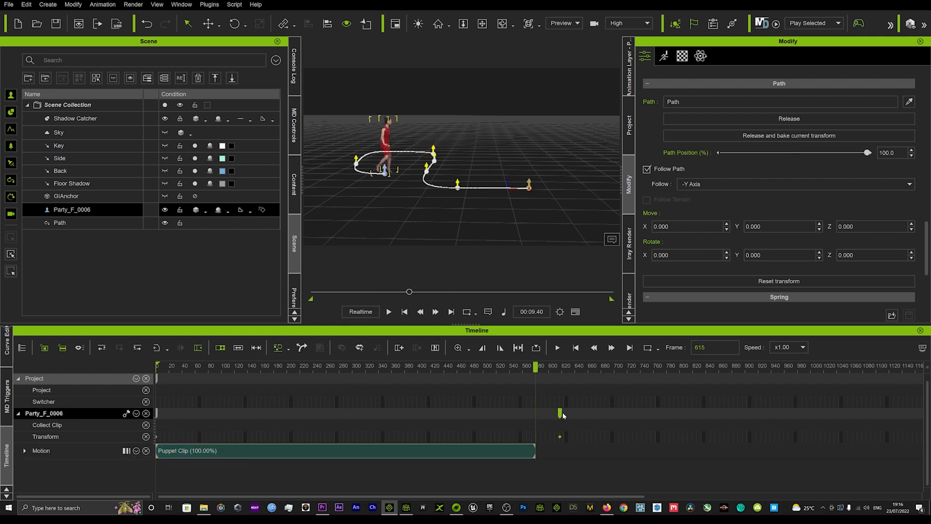
click(436, 367)
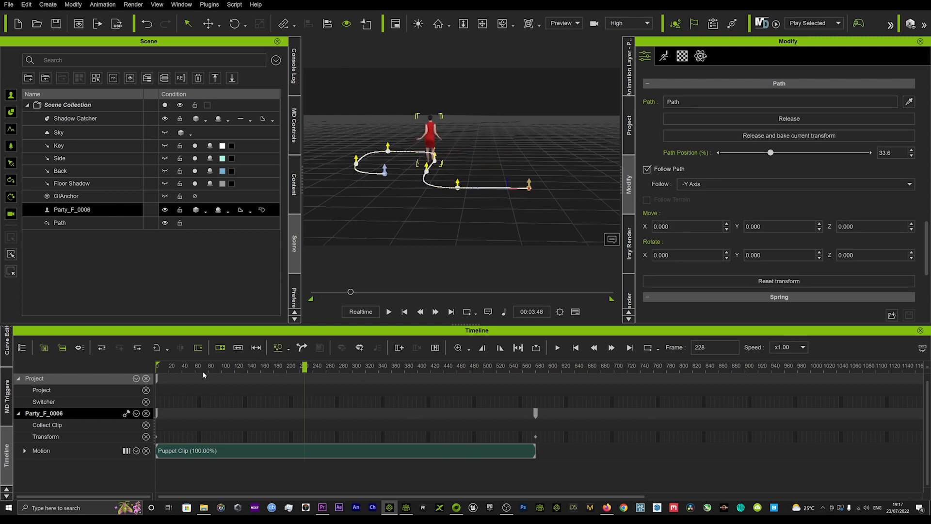
Bring up Motion Correction for the walking clip with Normal Standing preset and foot parts checked.
right_click(226, 450)
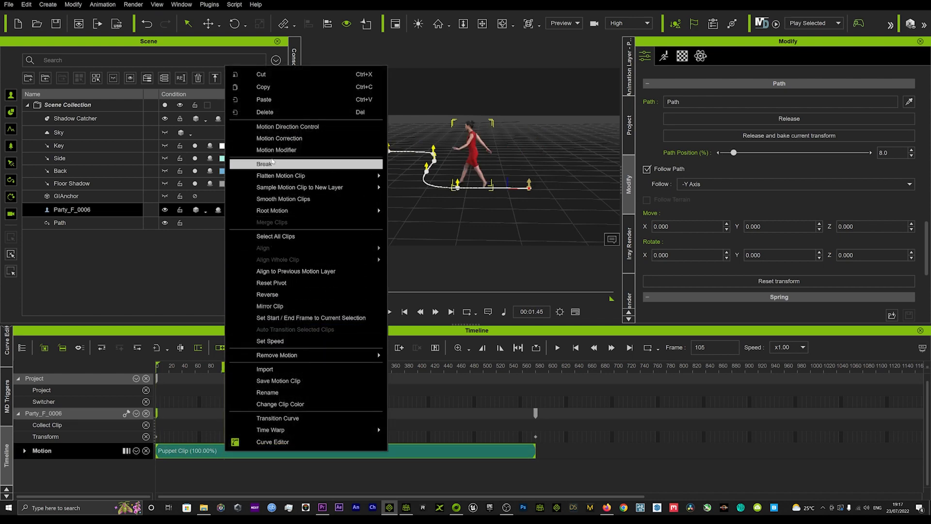
click(279, 138)
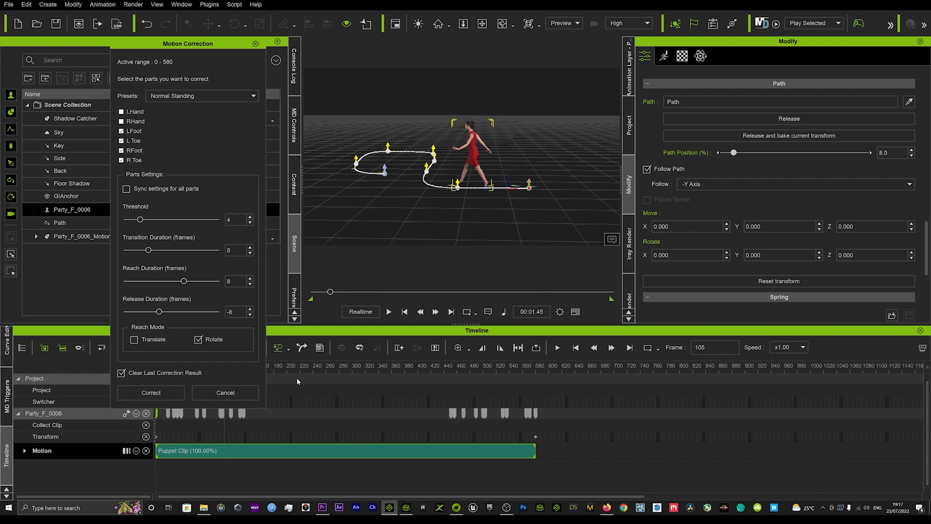
mouse_move(322, 358)
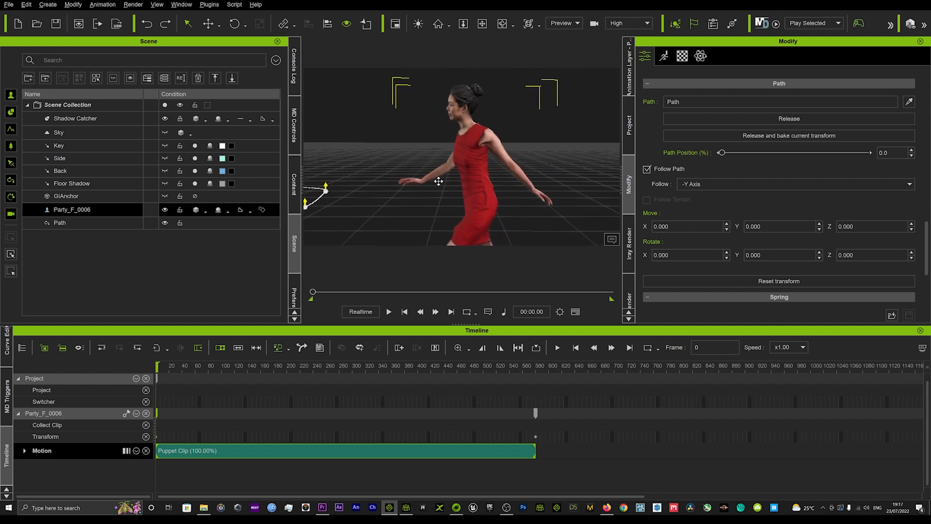
Add a Camera to the scene and launch the BB EZ CAM Controller plugin.
click(48, 4)
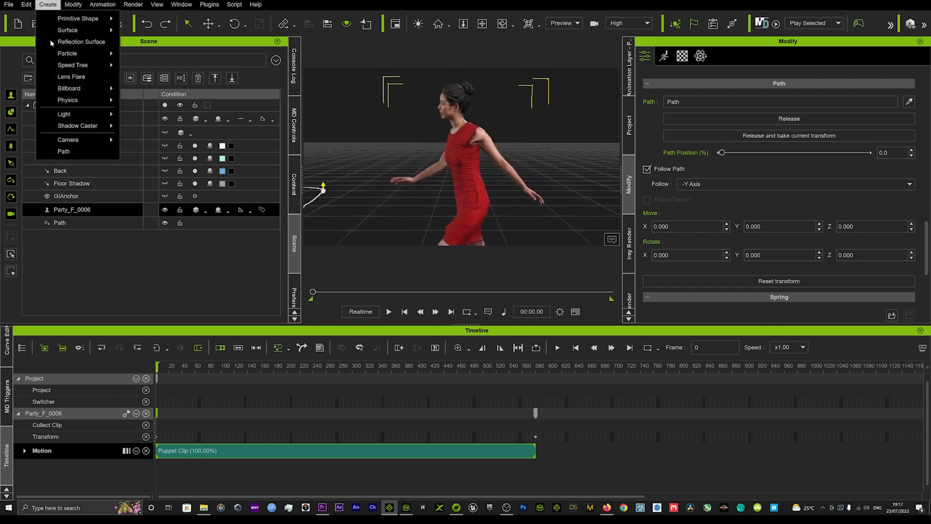
mouse_move(64, 113)
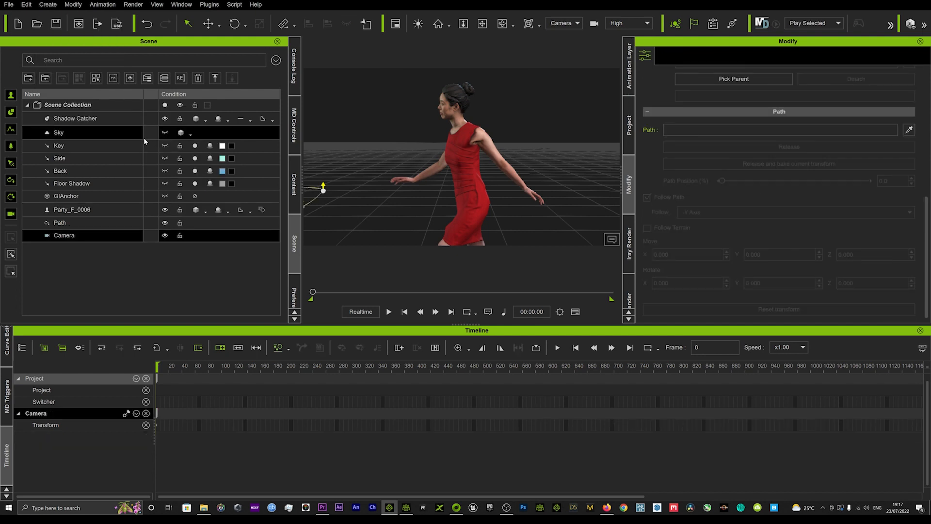
click(210, 4)
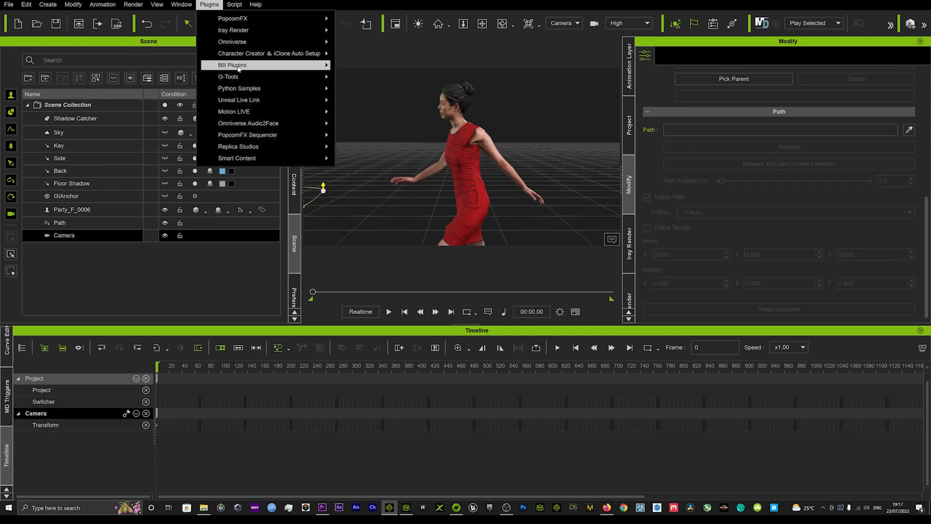
mouse_move(231, 65)
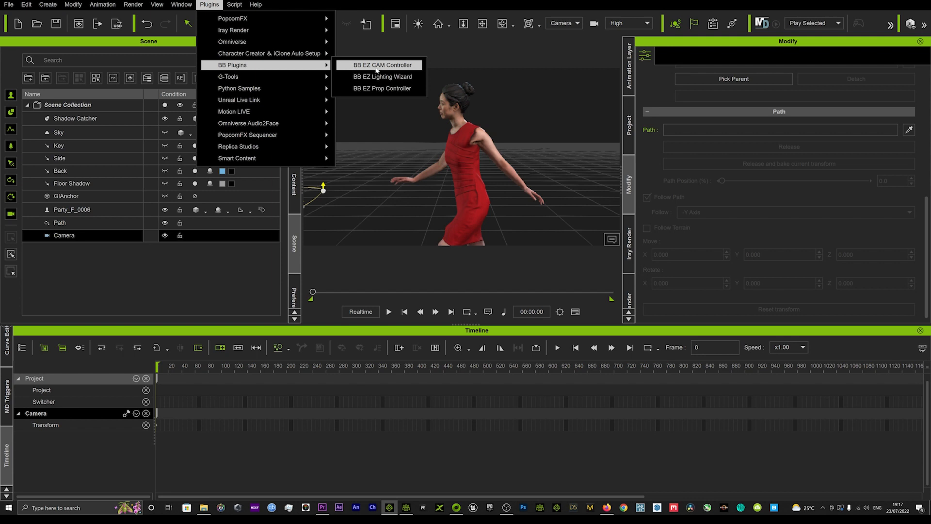
click(378, 65)
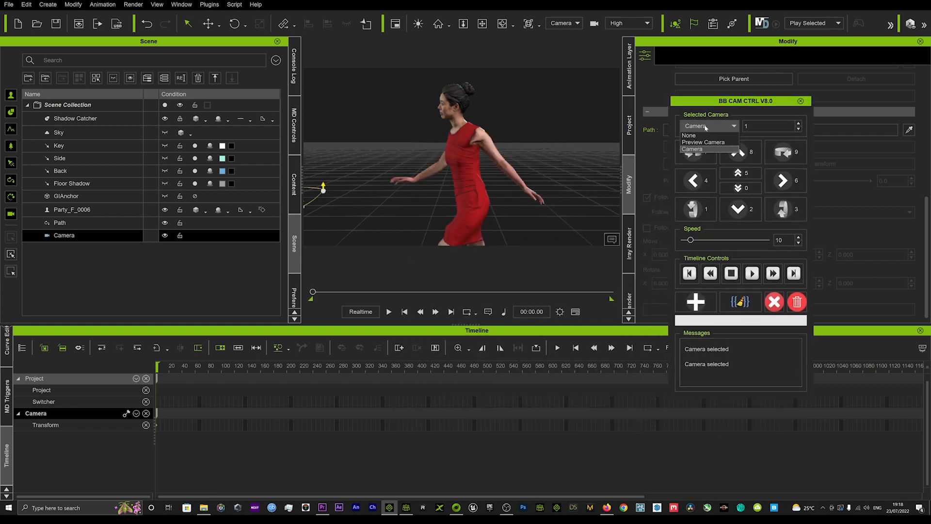
Drive the Camera at speed 1 and record a Truck Left move while the walk plays.
click(707, 149)
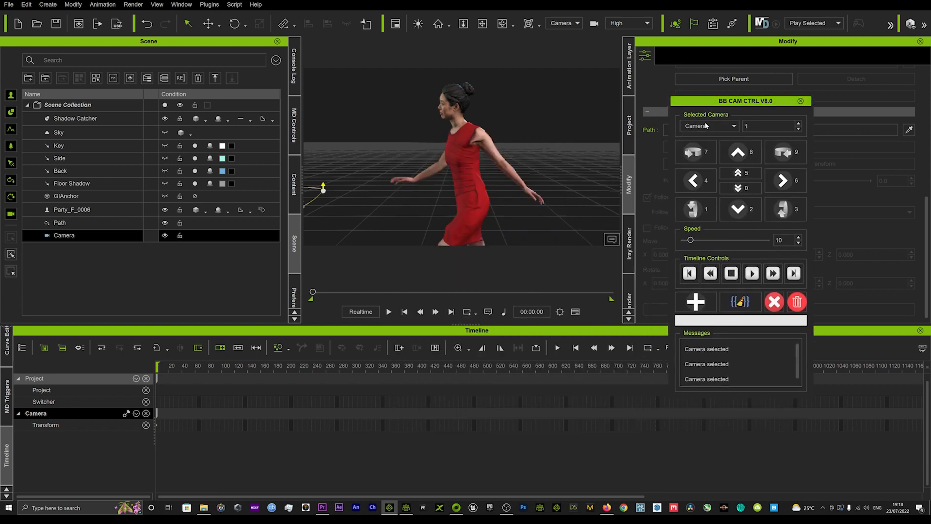
drag(697, 240, 689, 239)
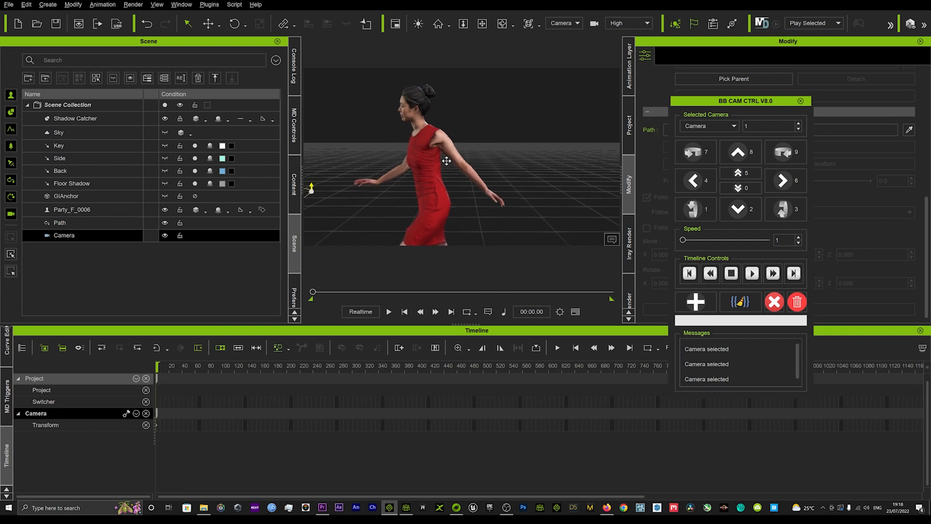
click(695, 181)
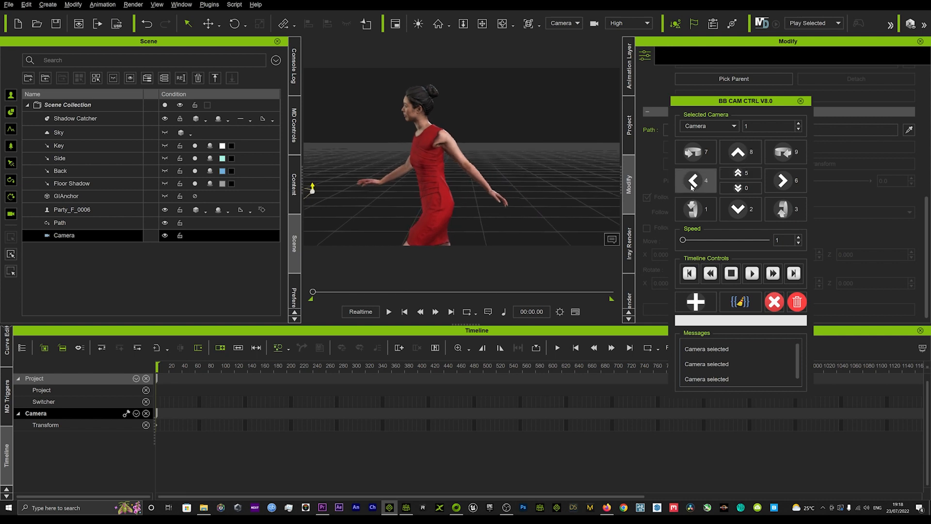
mouse_move(694, 180)
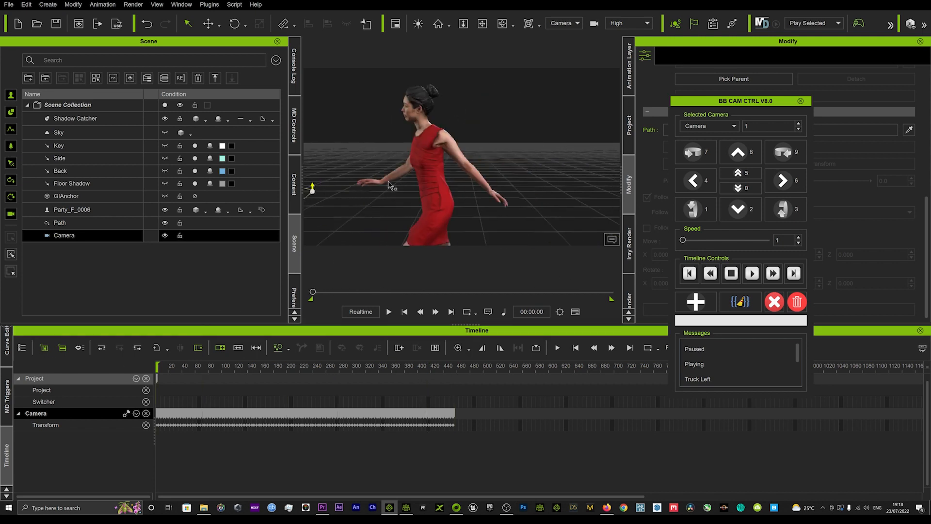
click(388, 312)
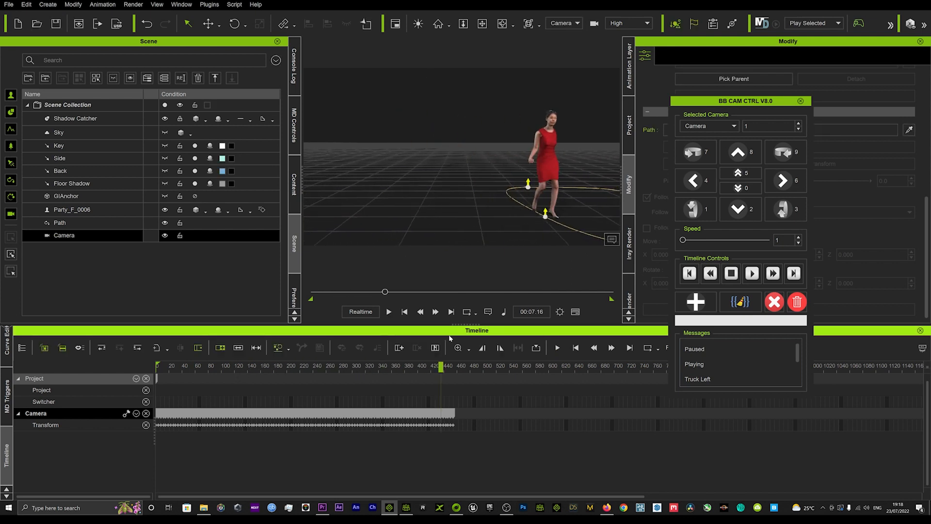
click(405, 311)
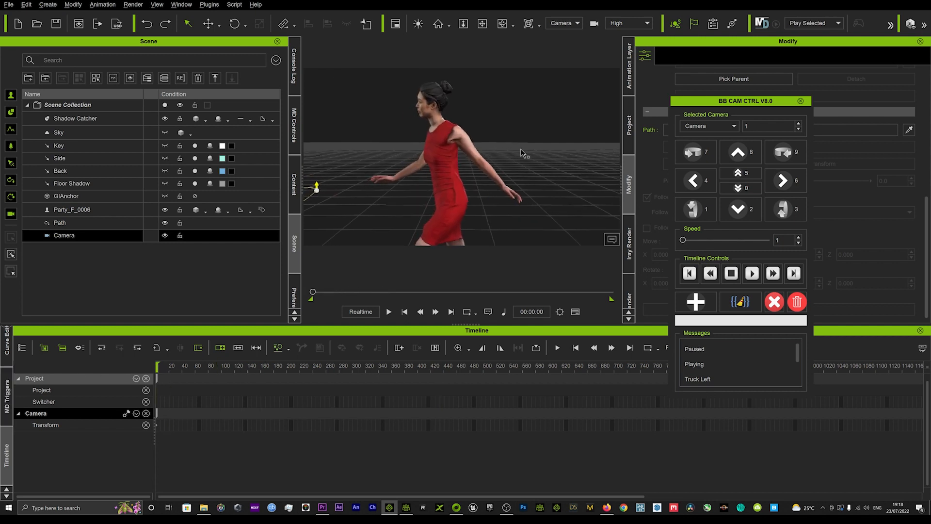
Record a second camera move: truck left, pan to keep her framed, then truck left again.
click(695, 181)
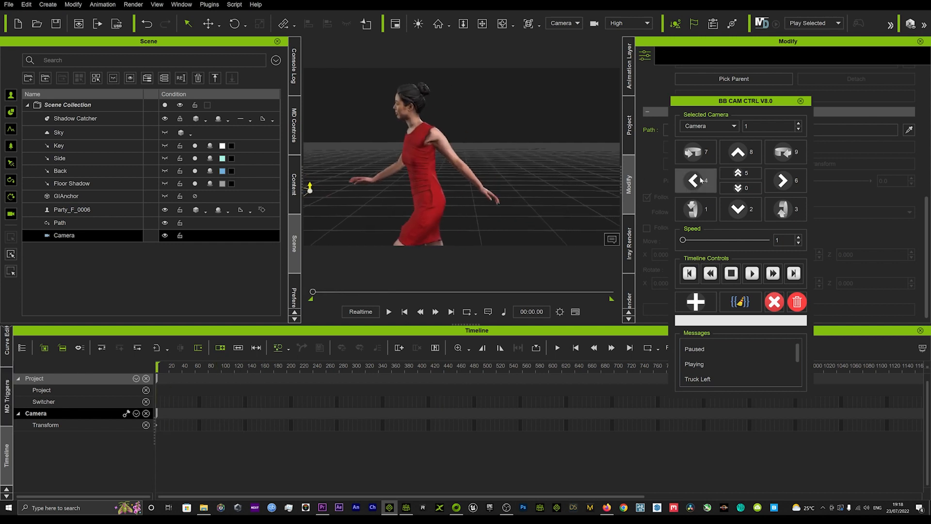
click(388, 311)
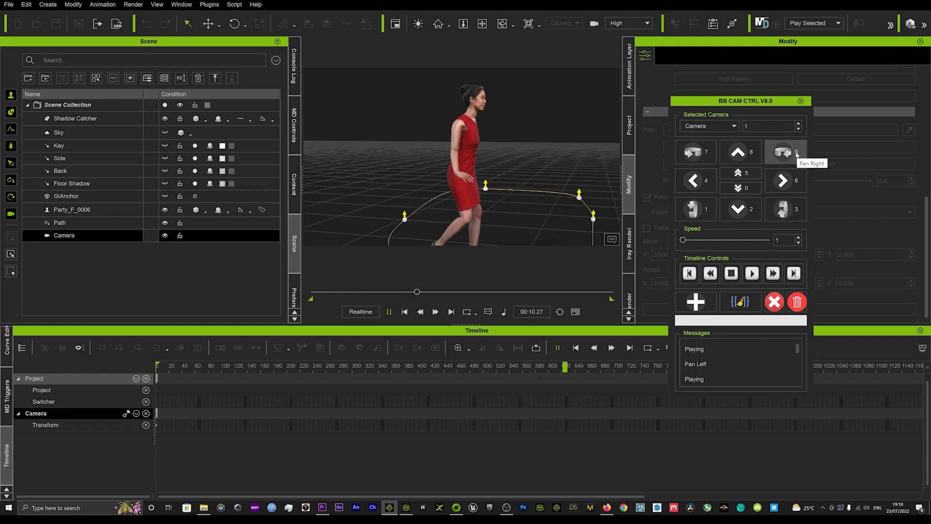
click(692, 180)
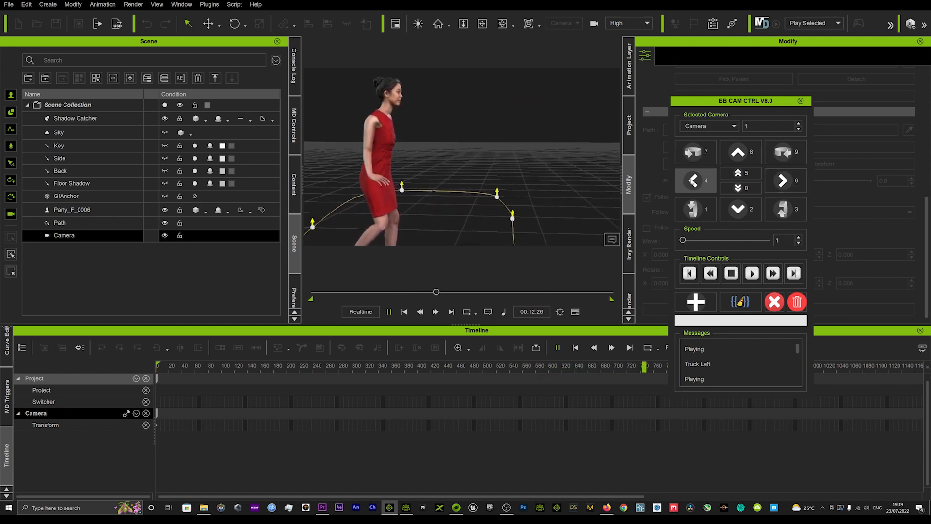
click(740, 152)
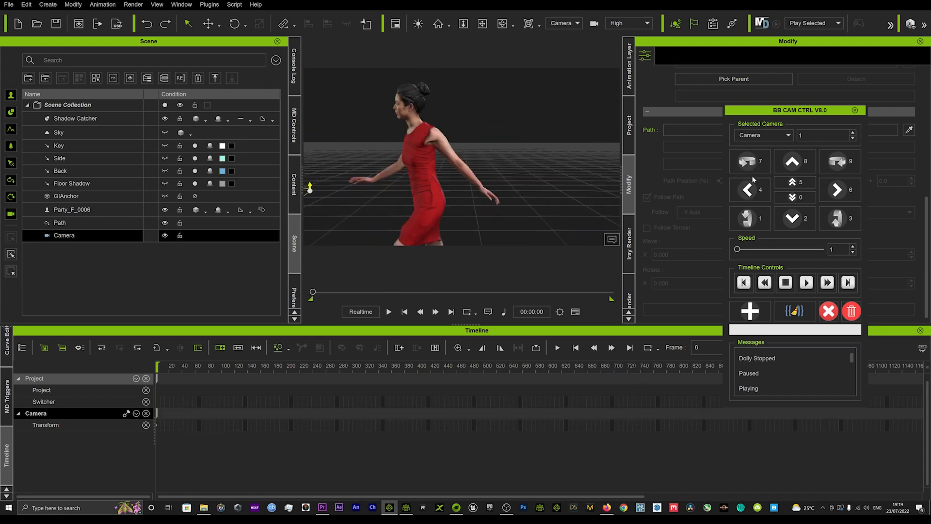
click(749, 189)
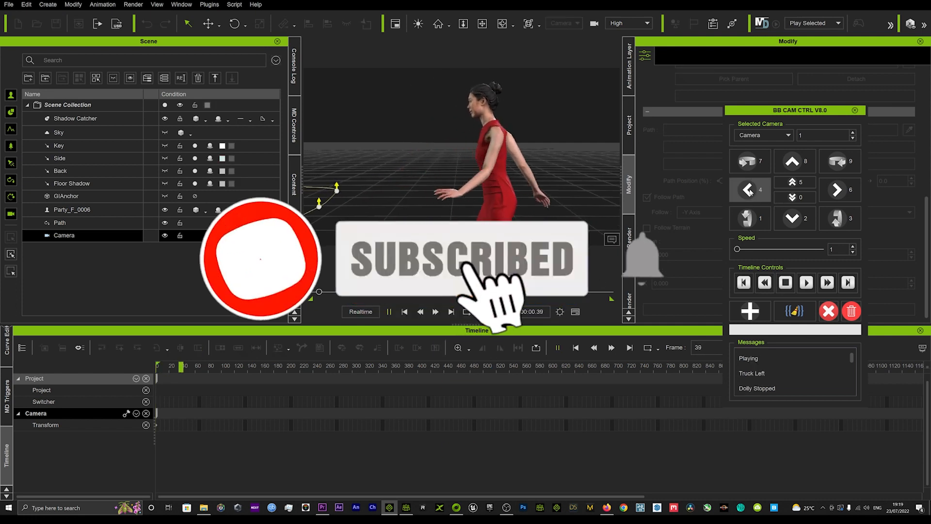